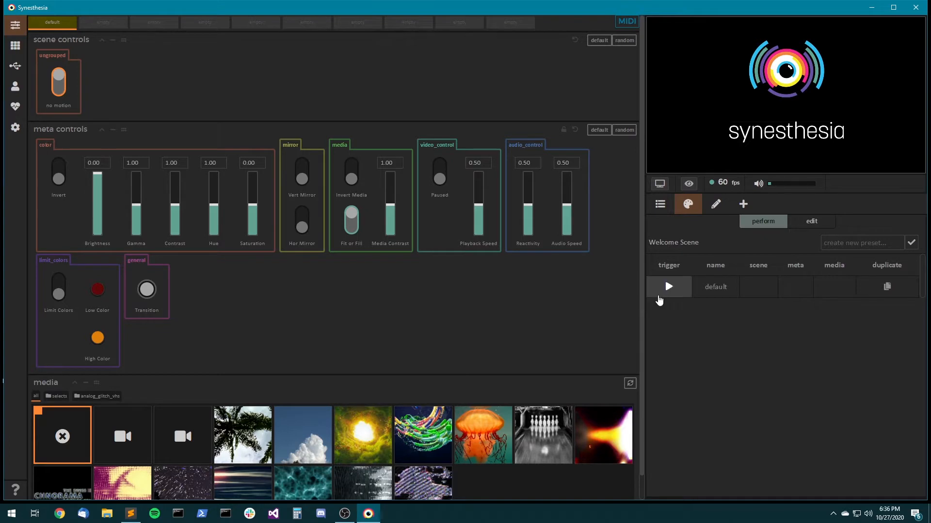
mouse_move(645, 187)
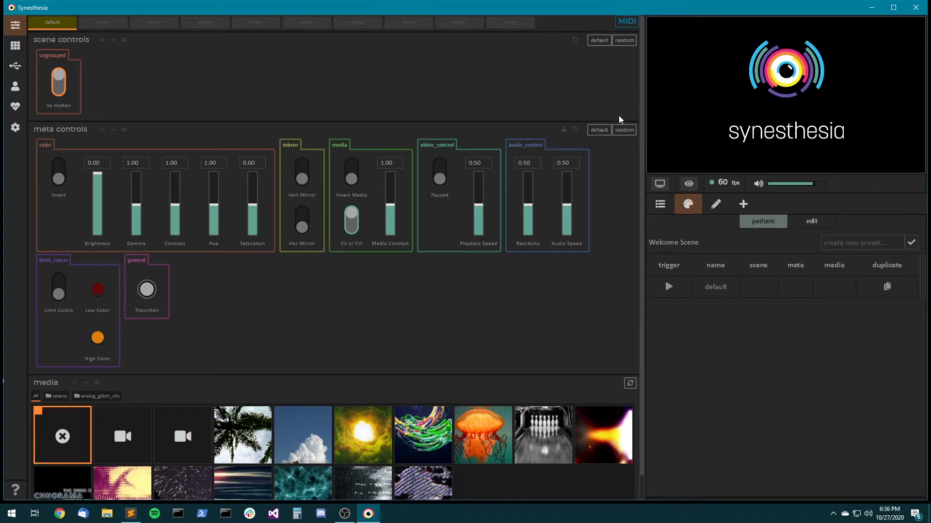
mouse_move(470, 98)
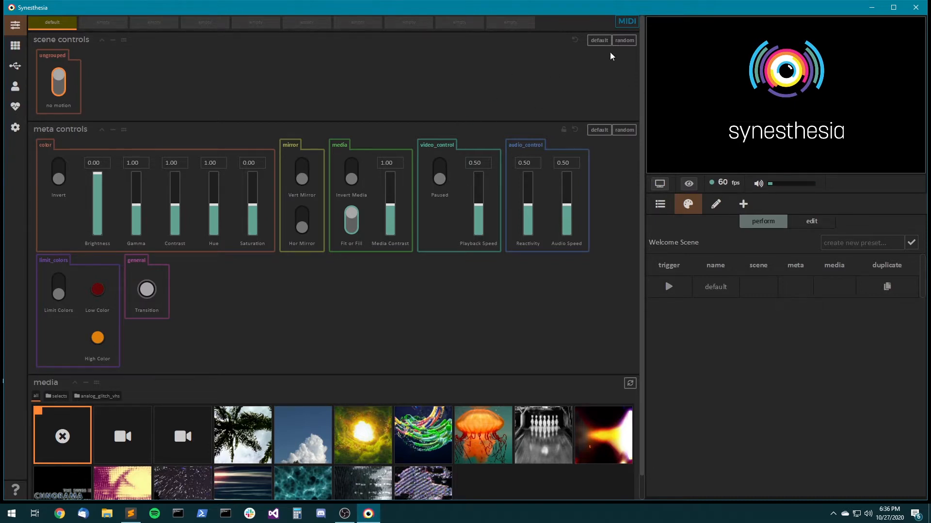
mouse_move(468, 130)
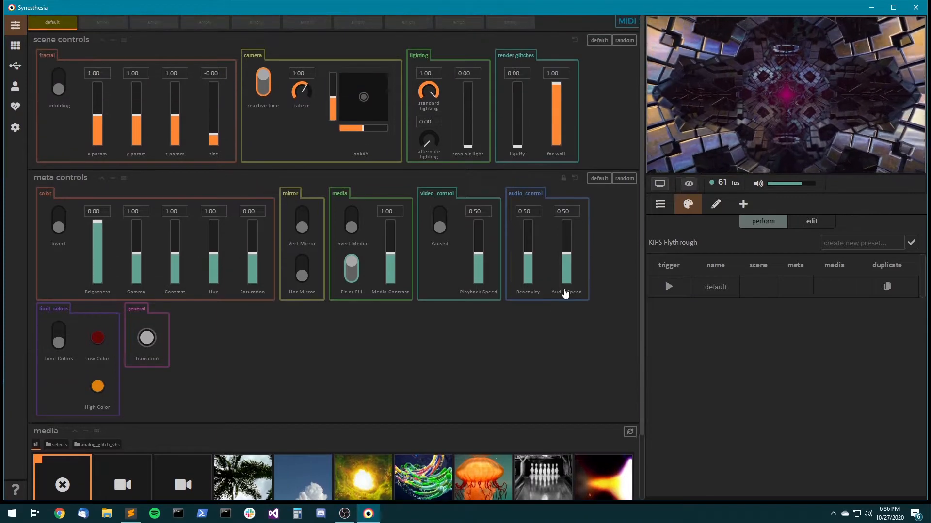
mouse_move(590, 101)
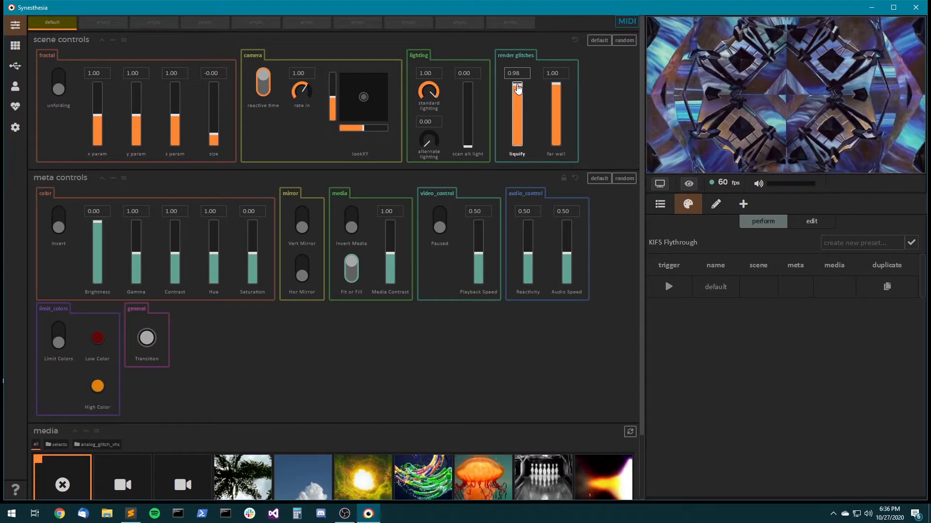
Raise liquify to about 0.95 and lower x param toward 0.65 in the scene controls.
left_click_drag(212, 89, 212, 151)
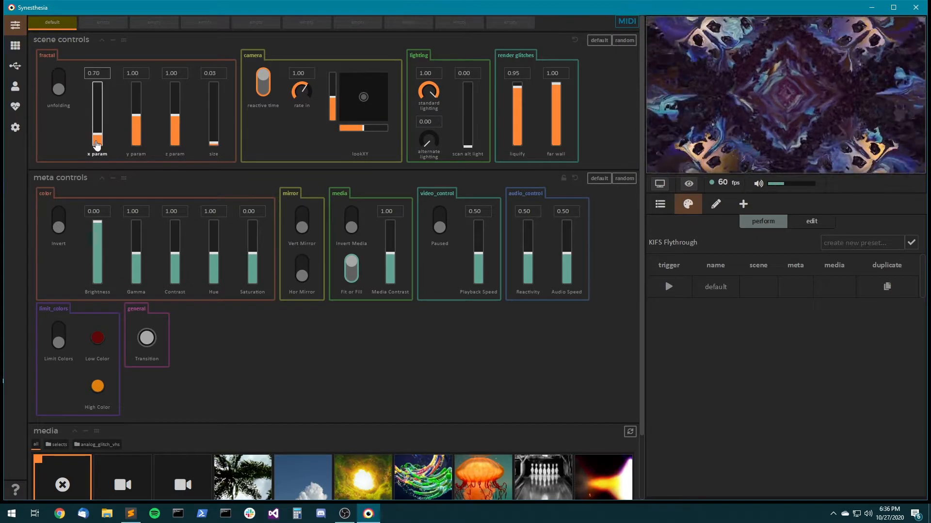
left_click_drag(97, 142, 97, 148)
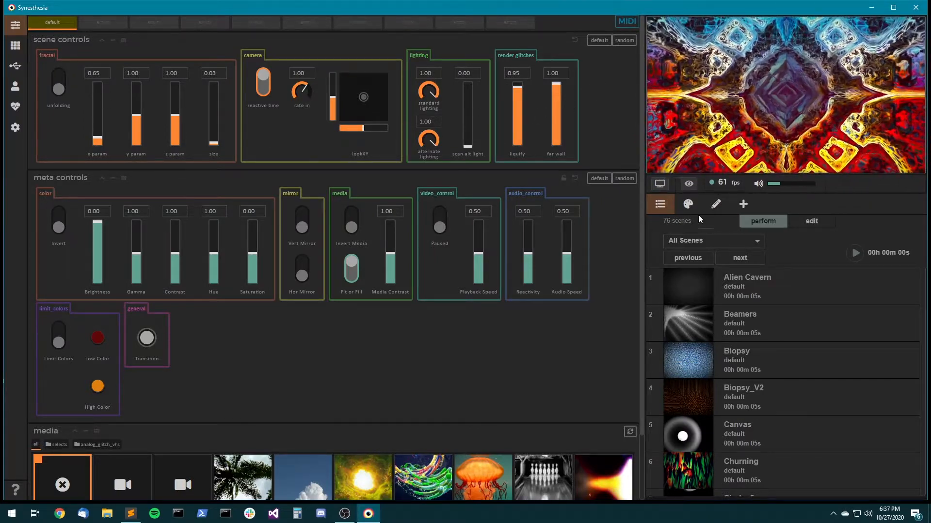
Name a new KIFS Flythrough preset 'fire_portal' in the create new preset field.
left_click(688, 204)
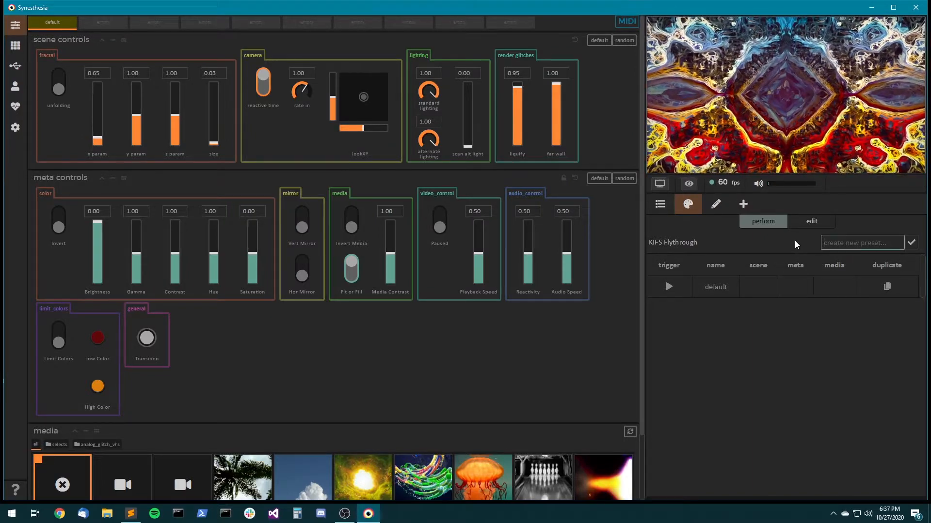
type("fire")
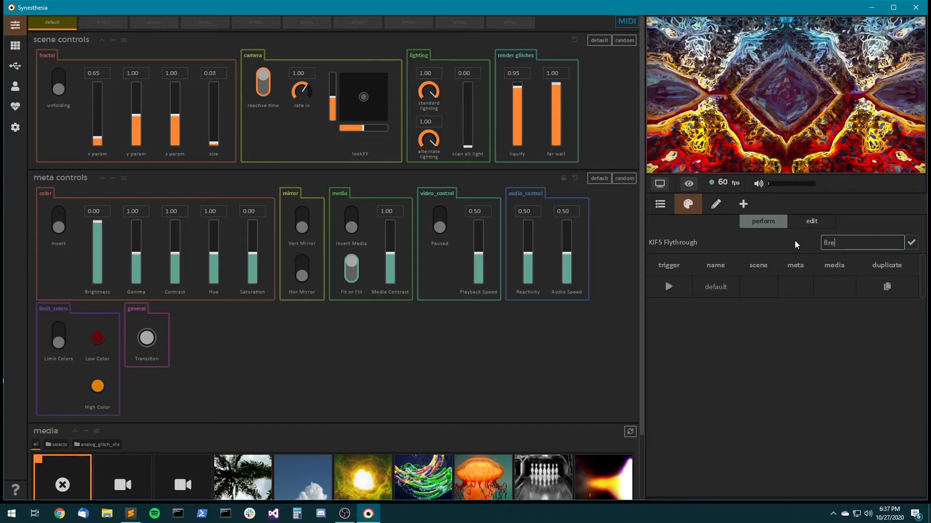
type("_")
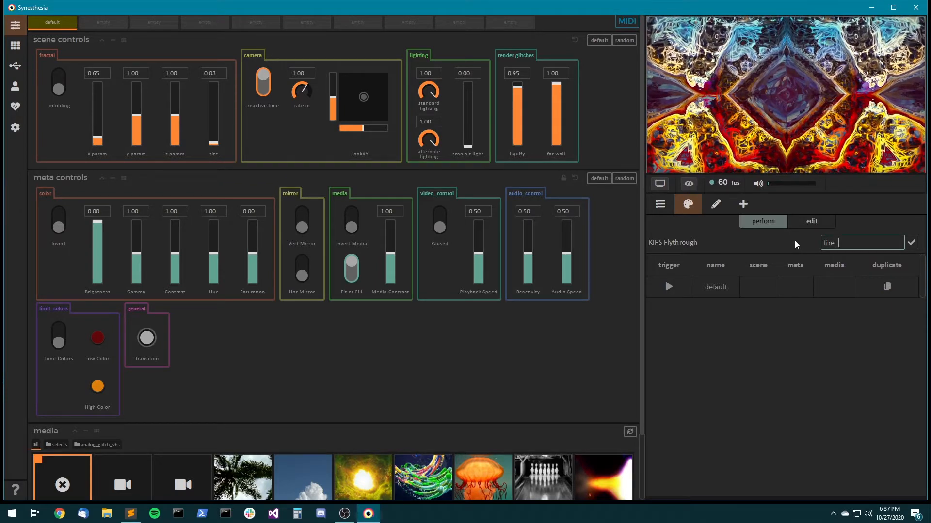
type("portal")
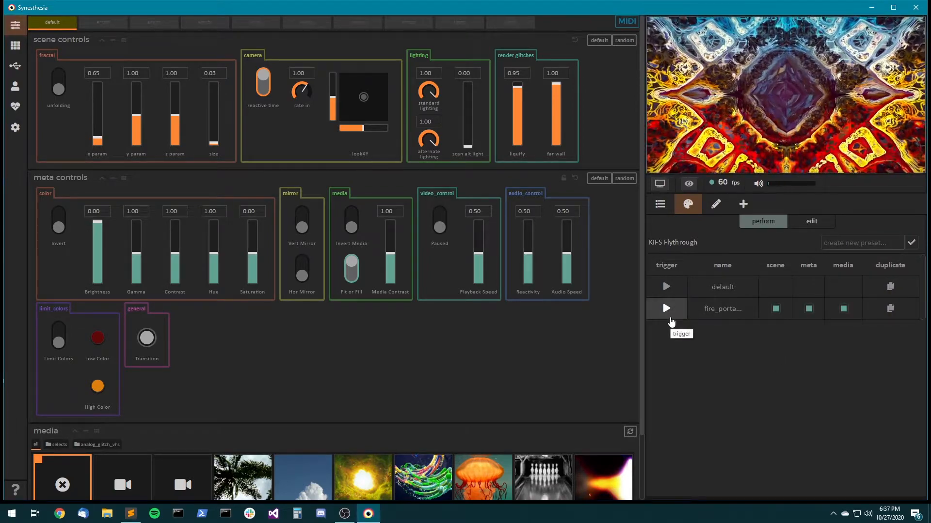
Reset the scene to defaults, recall the fire_portal preset, then reset again.
left_click(598, 39)
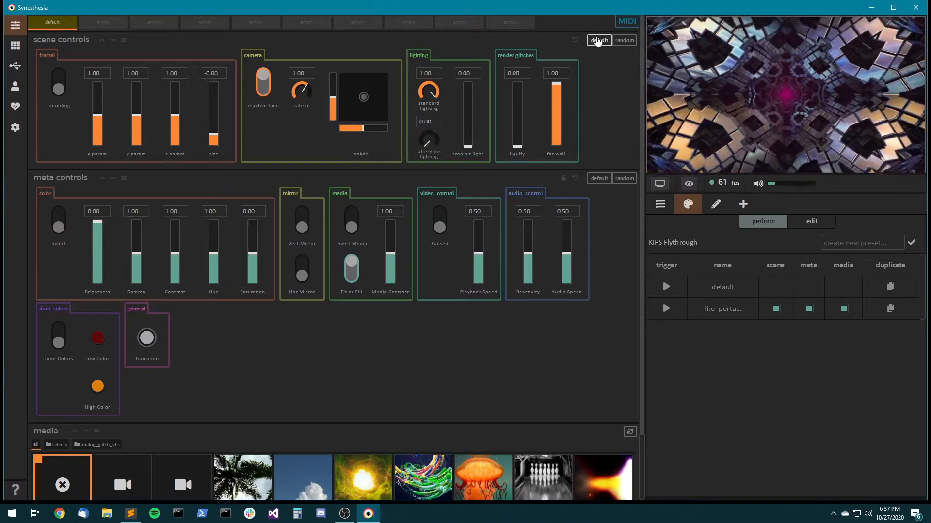
left_click(666, 309)
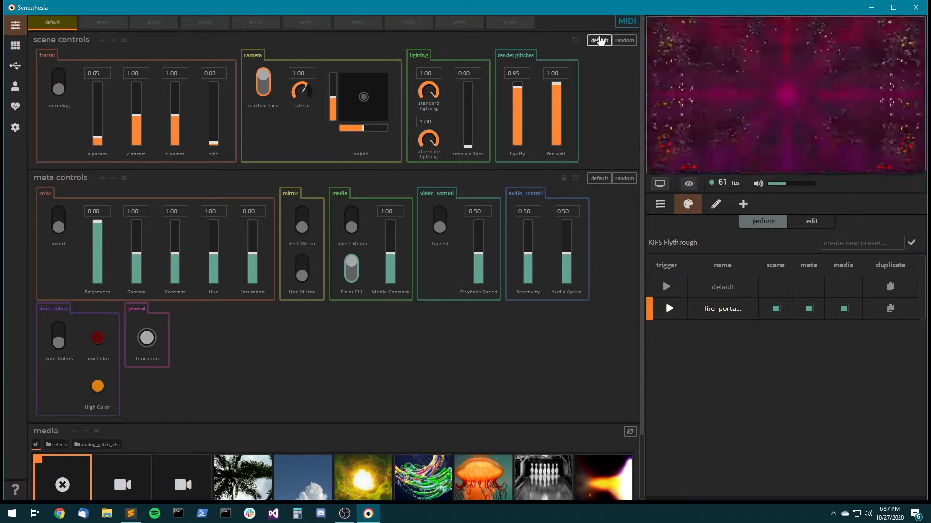
left_click(598, 40)
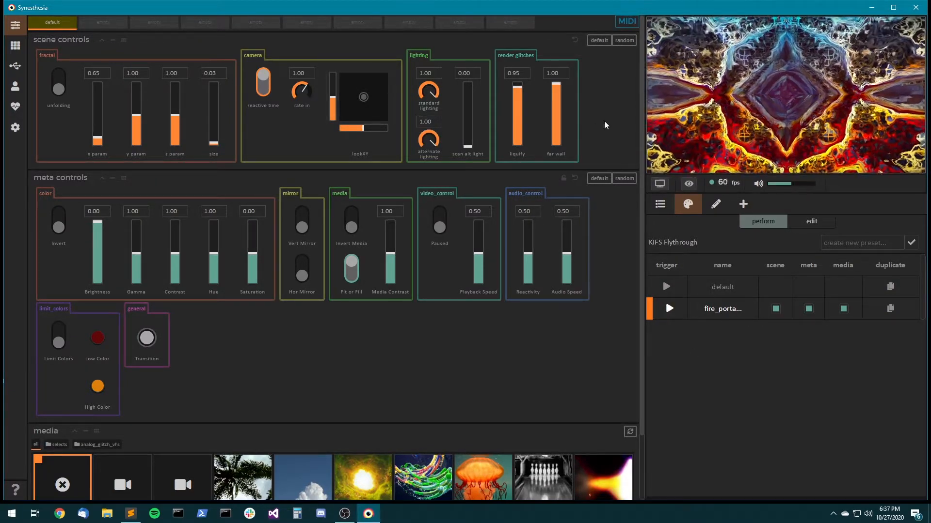
Randomize the scene five times into a dark glitchy look and start naming it 'dark_zo'.
left_click(624, 39)
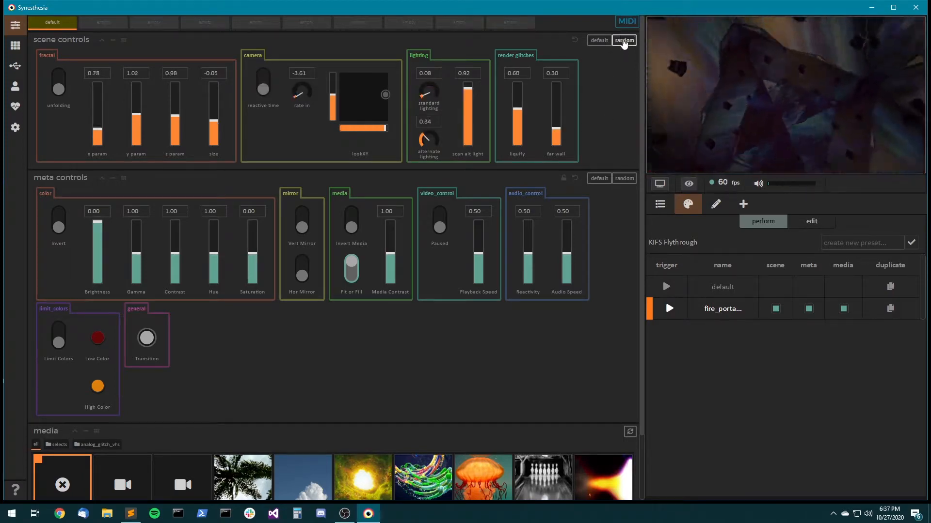
left_click(624, 40)
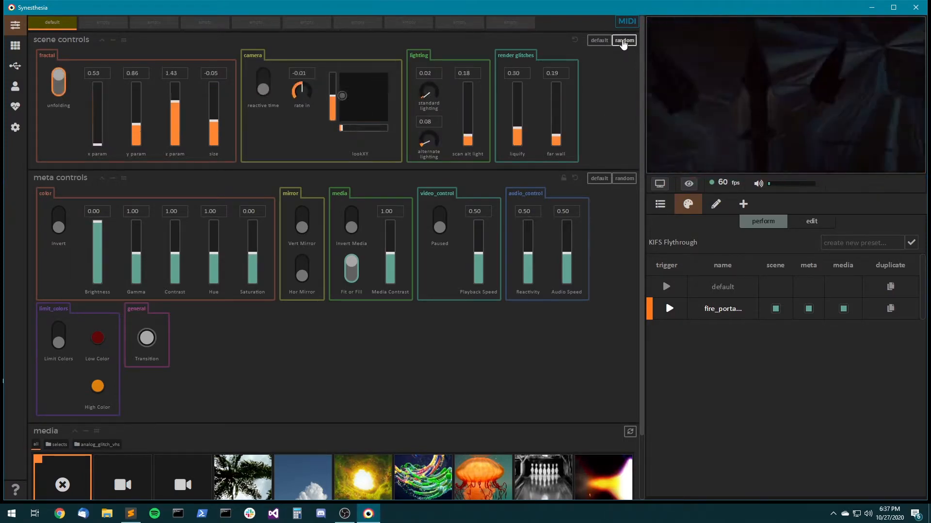
left_click(623, 40)
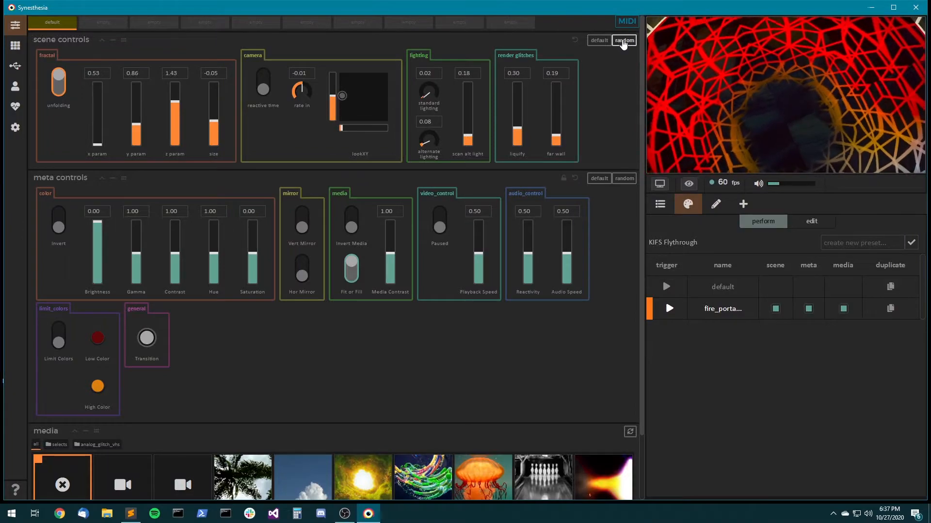
left_click(624, 39)
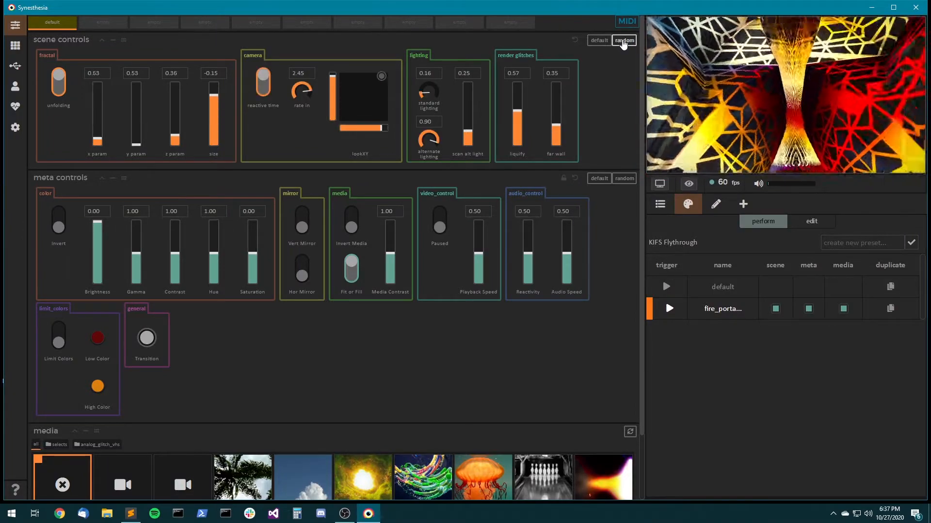
left_click(624, 39)
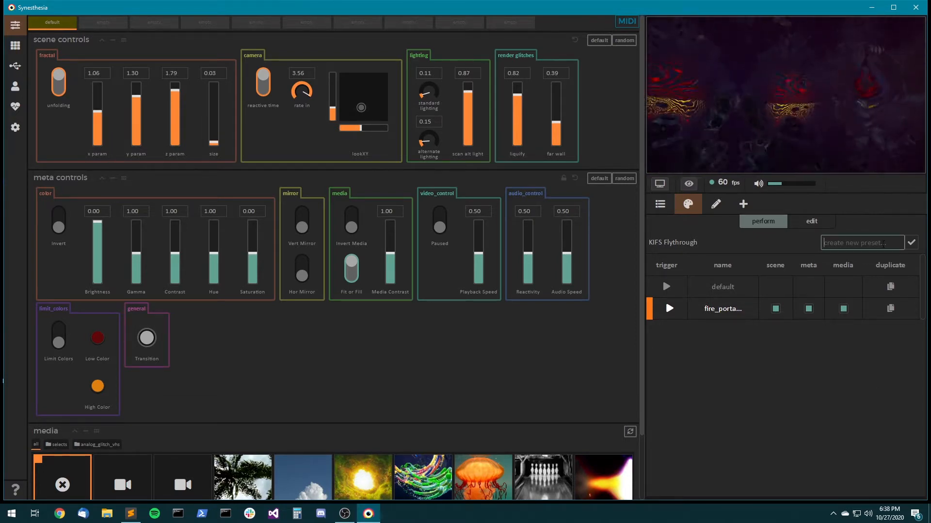
type("dark_zo")
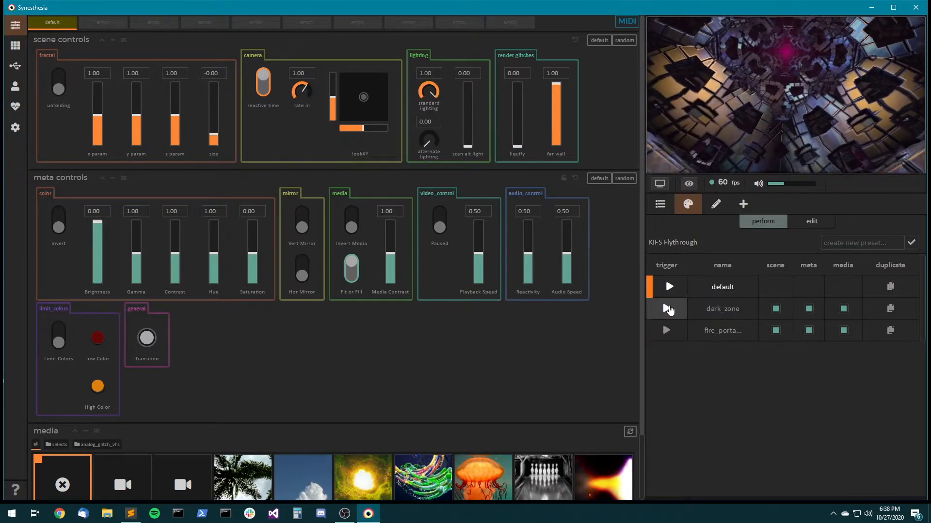
Trigger dark_zone, then fire_portal, then return to the default preset.
left_click(669, 308)
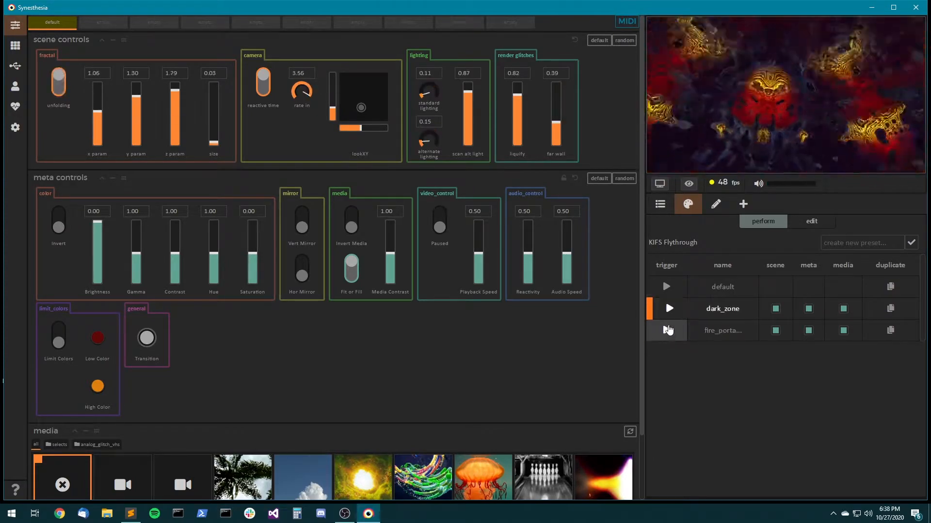
left_click(668, 331)
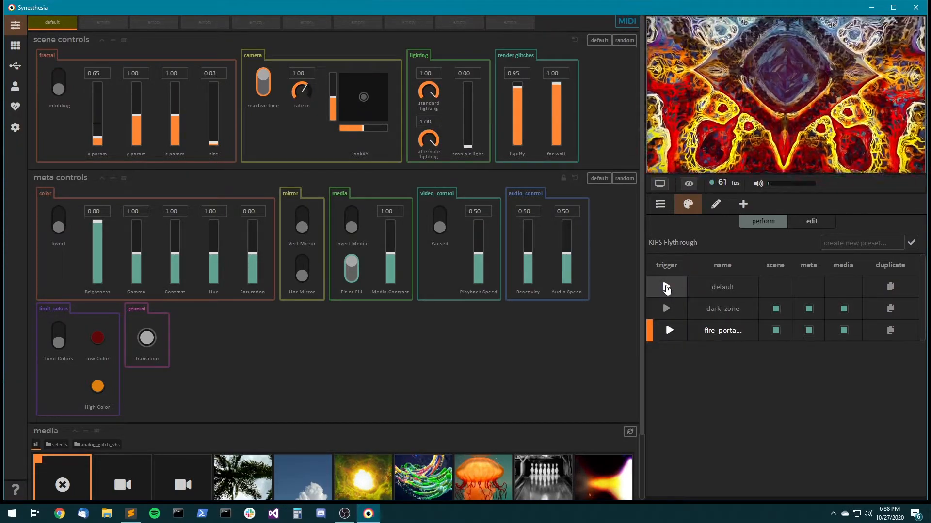
left_click(669, 287)
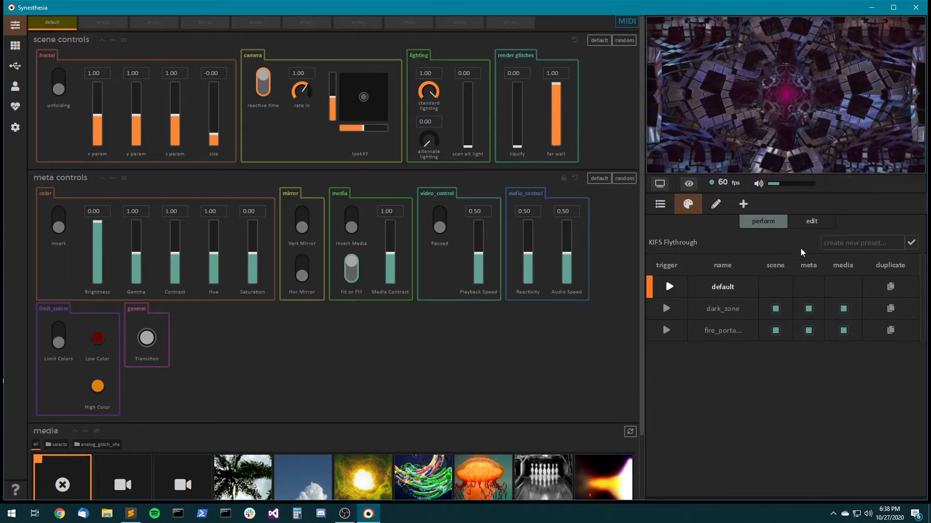
mouse_move(844, 331)
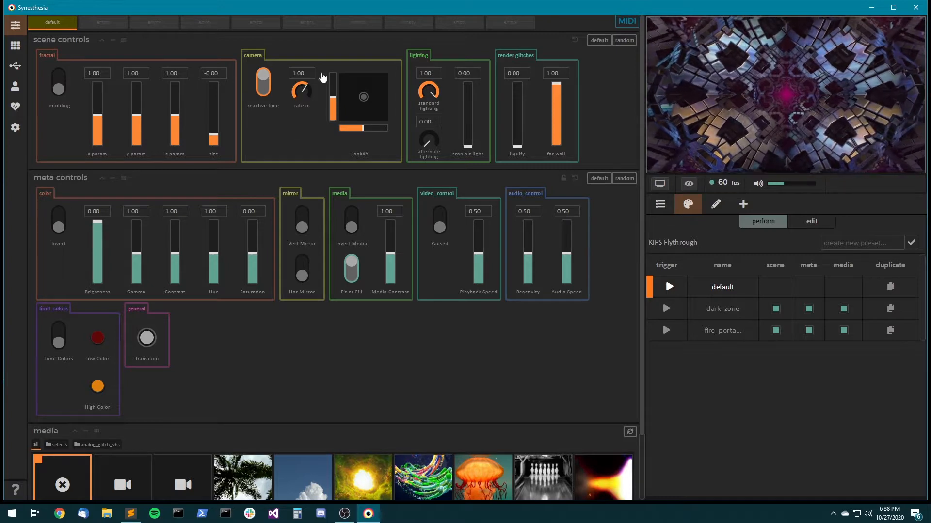
mouse_move(423, 342)
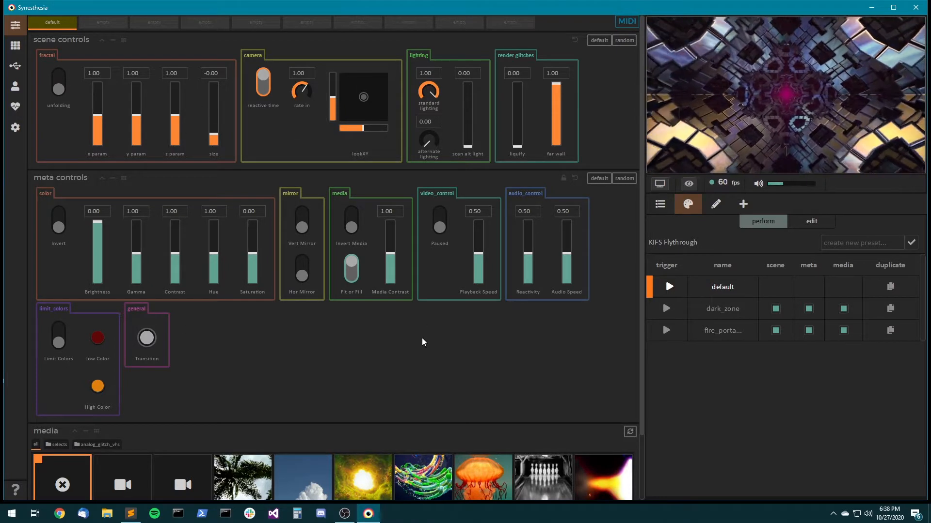
mouse_move(404, 438)
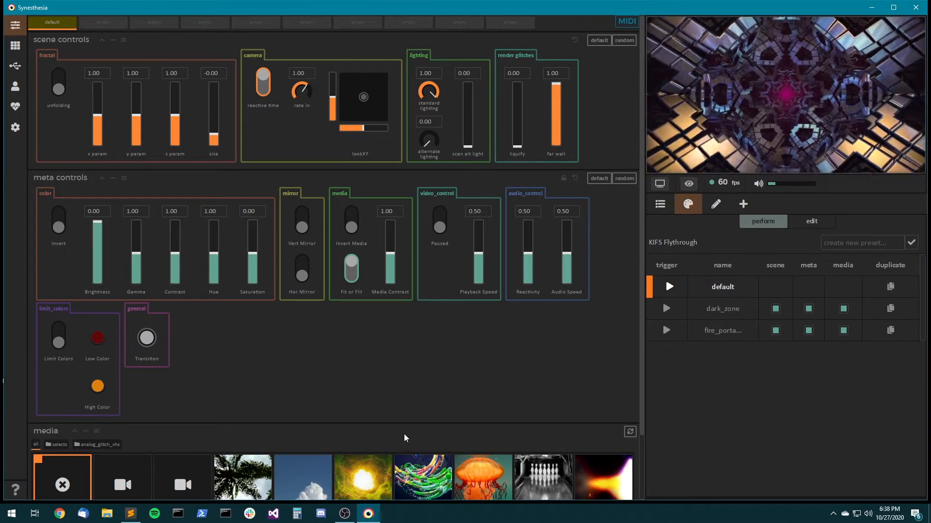
Adjust the color settings toward a teal mirrored look for a new cyan preset.
scroll("down", 3)
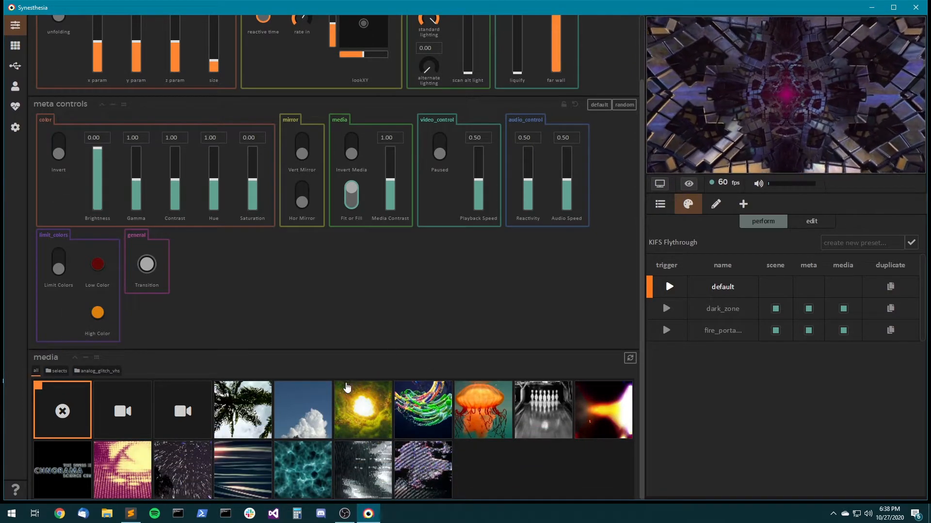
left_click(362, 410)
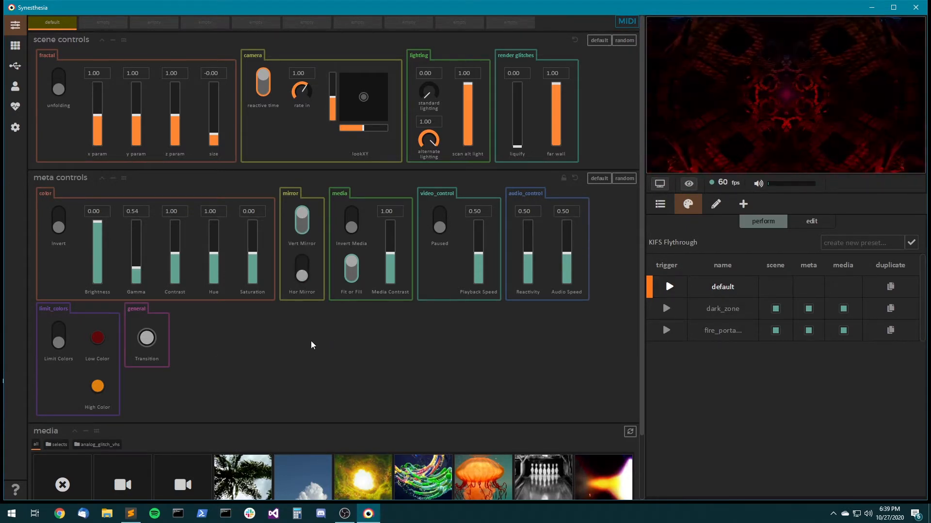
left_click_drag(174, 119, 175, 77)
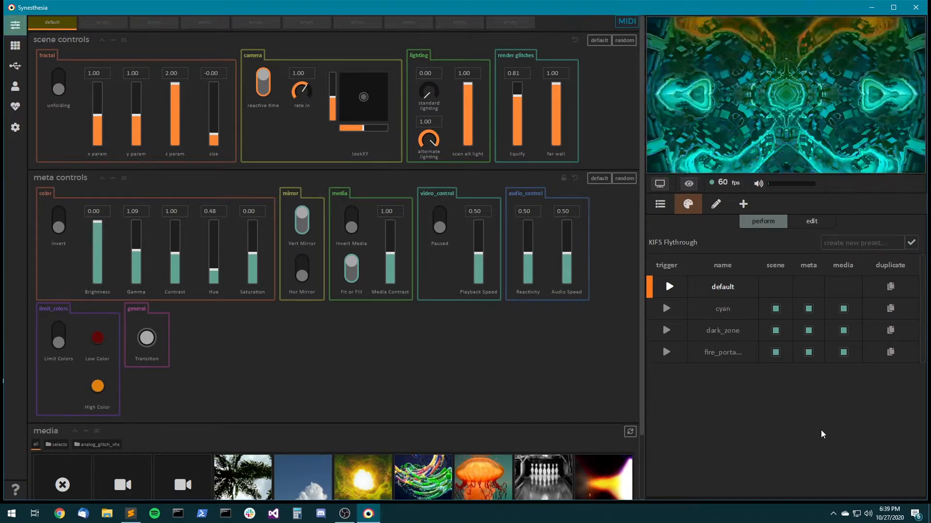
Trigger cyan and fire_portal, then exclude meta settings from the fire portal preset.
left_click(666, 308)
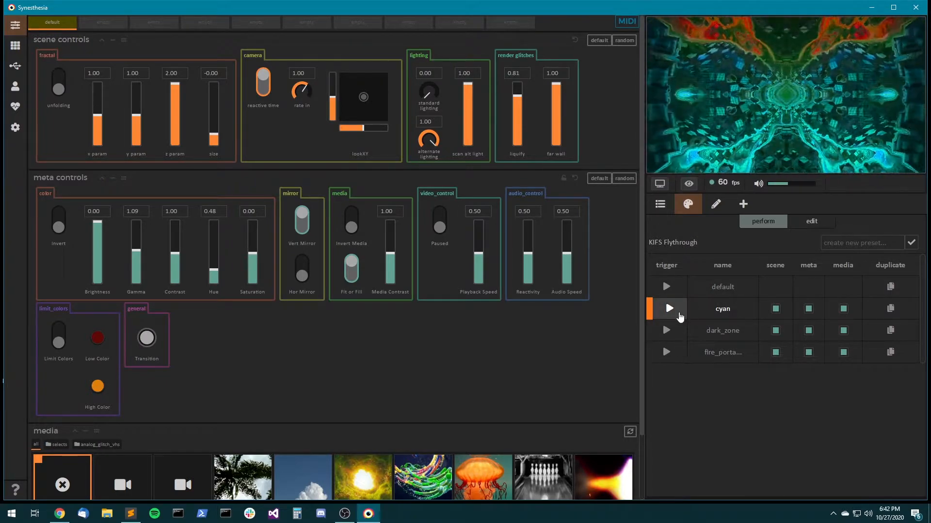
left_click(669, 352)
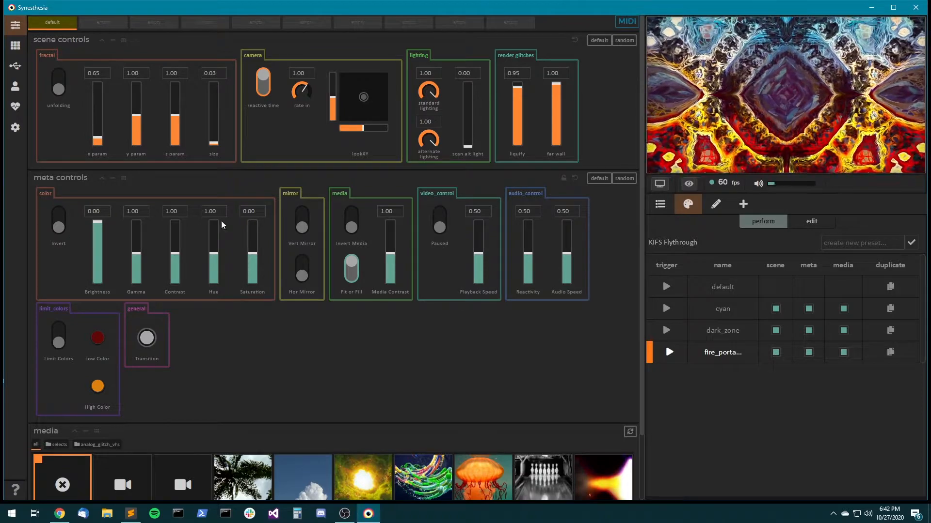
mouse_move(819, 360)
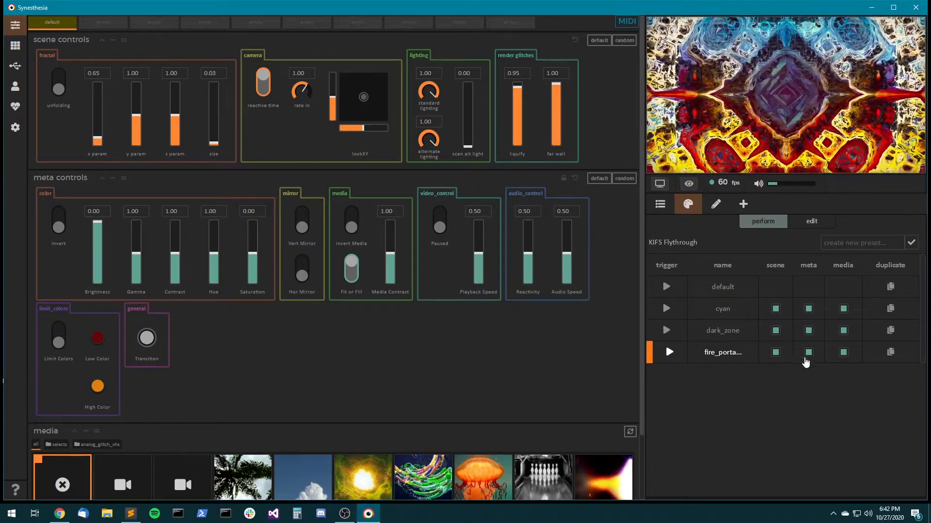
left_click(668, 308)
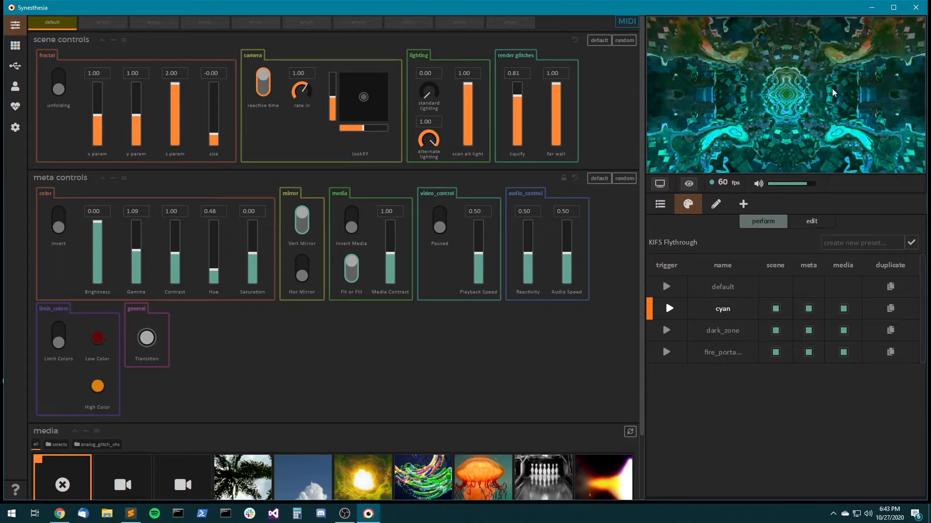
mouse_move(773, 98)
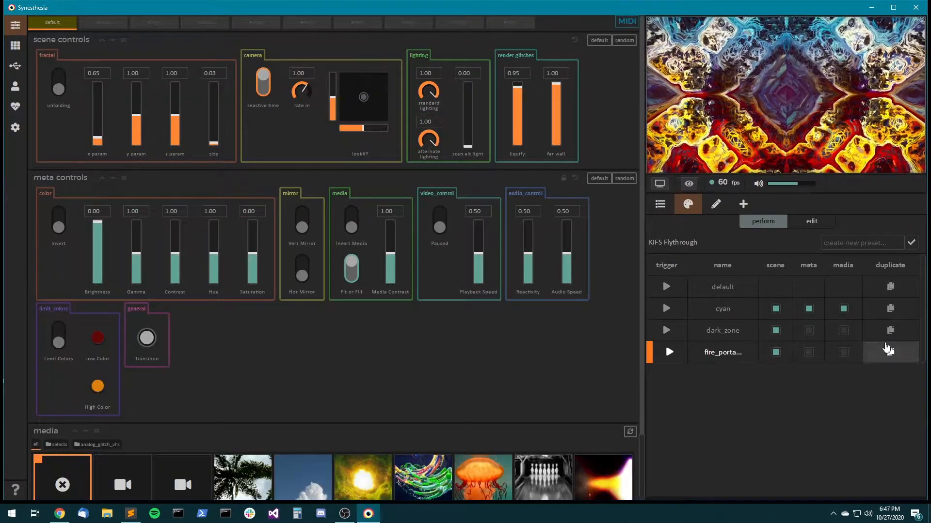
mouse_move(674, 390)
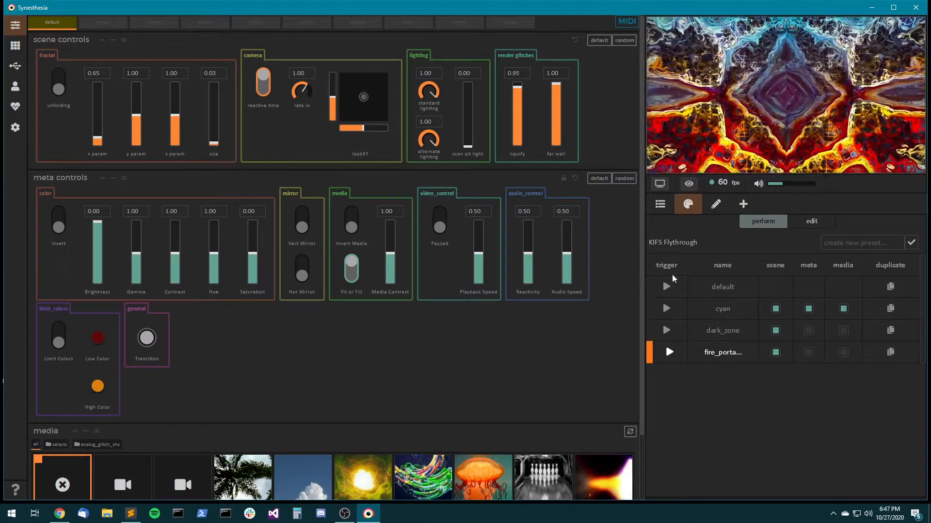
mouse_move(704, 314)
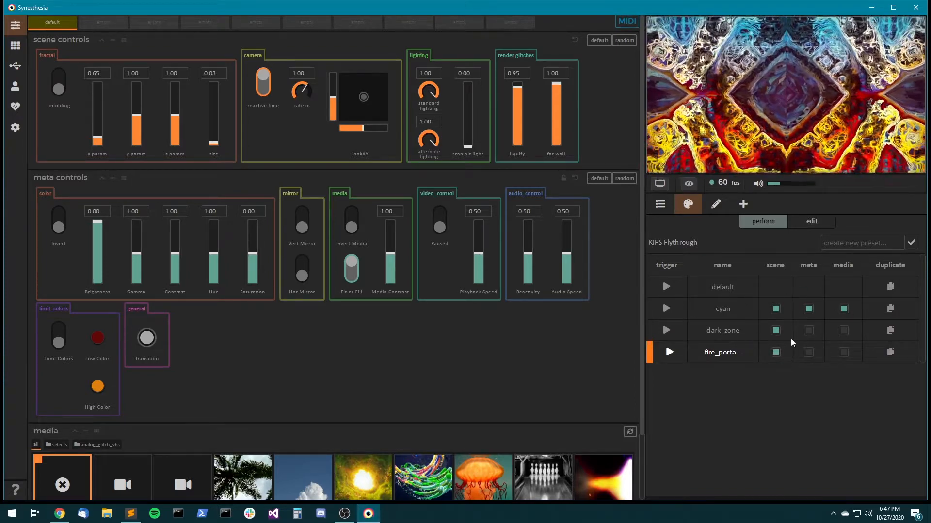
mouse_move(786, 352)
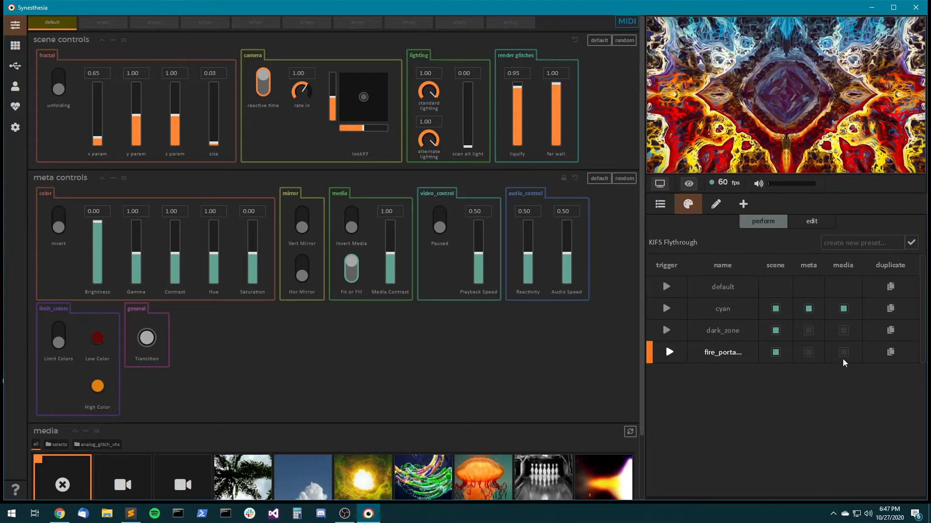
Enable Vert Mirror and lower the Hue slider to about half.
left_click(666, 330)
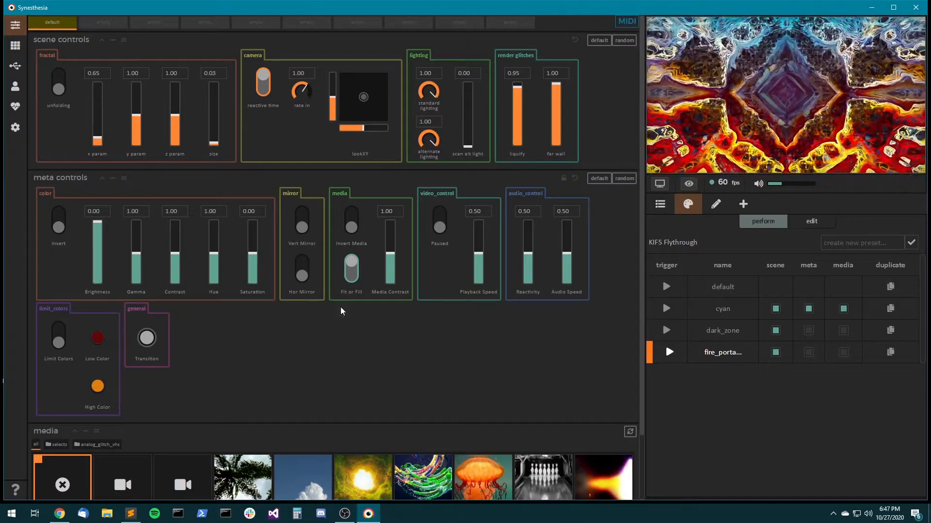
left_click(301, 223)
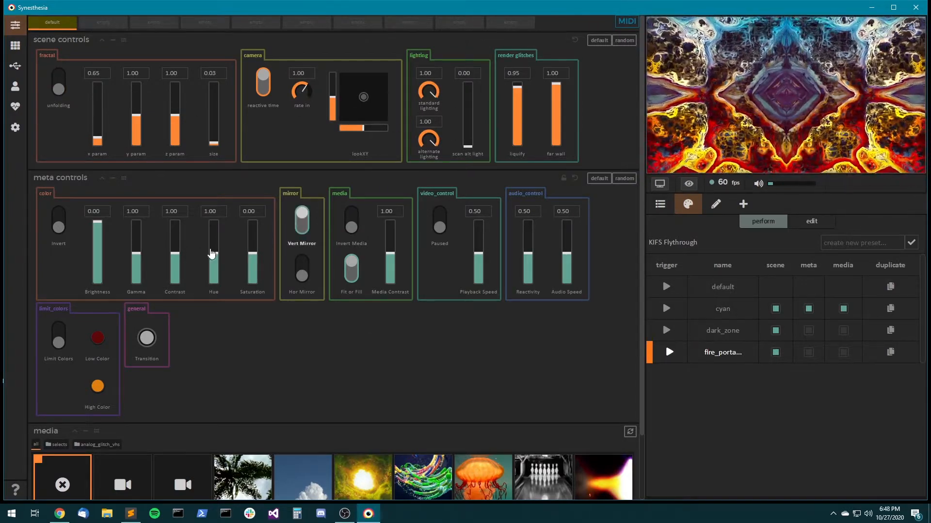
left_click_drag(213, 235, 213, 261)
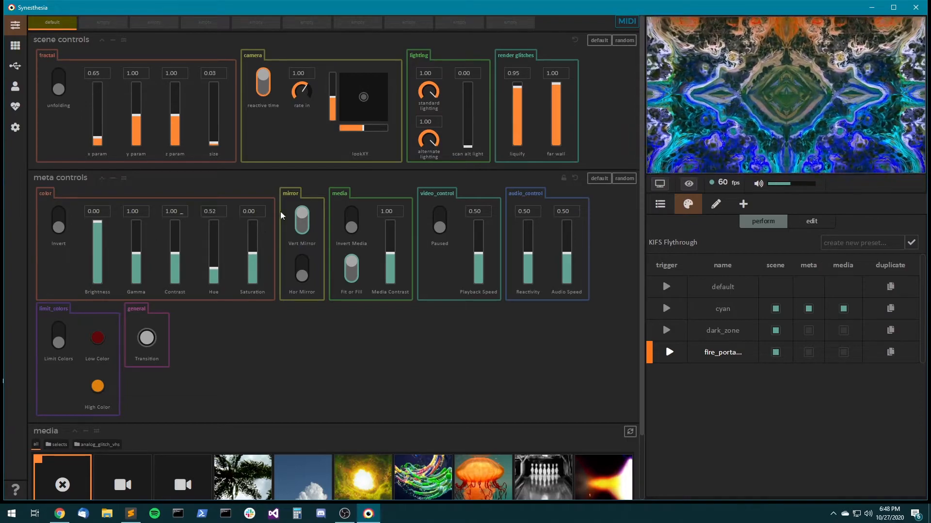
Cycle through dark_zone and fire portal presets, then return to cyan with its meta values.
left_click(667, 352)
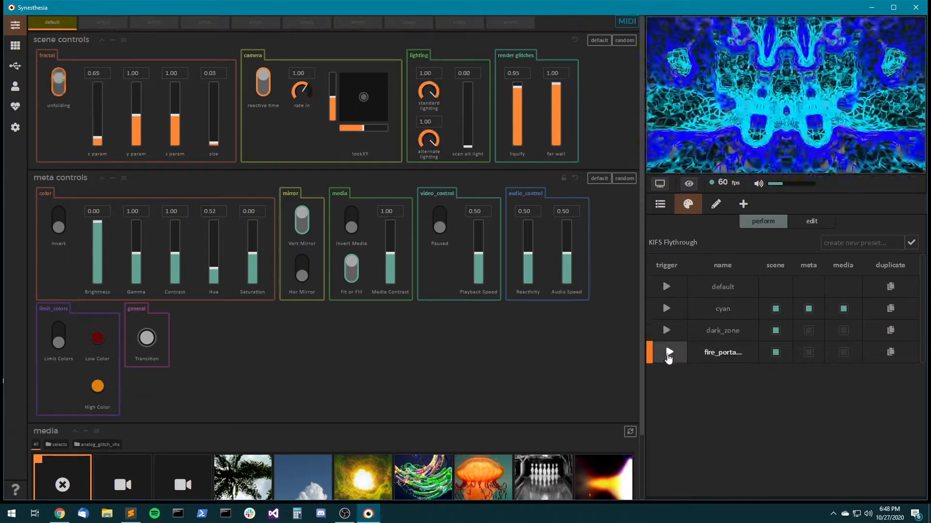
left_click(666, 352)
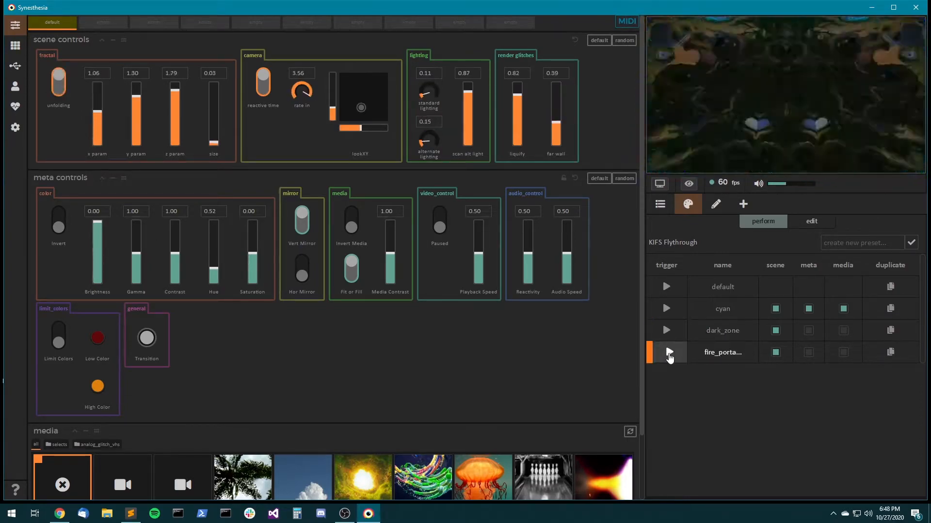
left_click(666, 351)
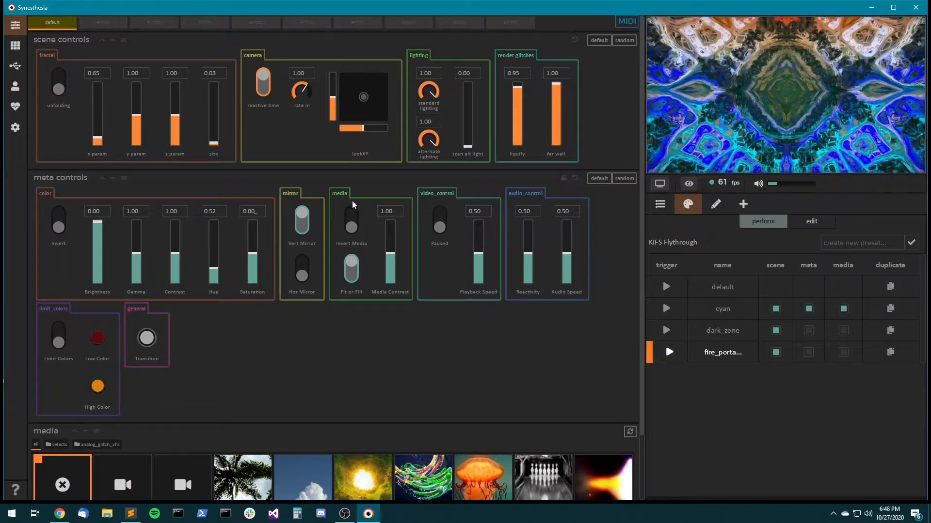
left_click(668, 331)
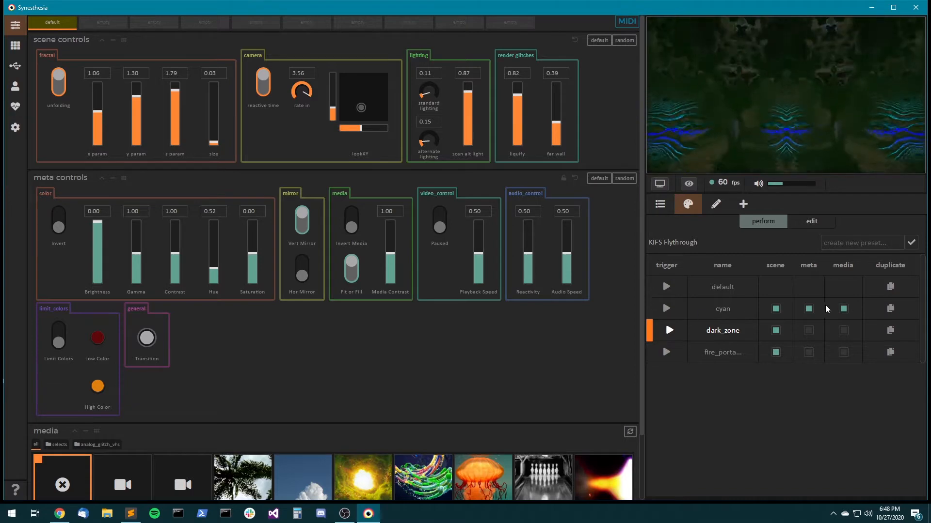
left_click(775, 308)
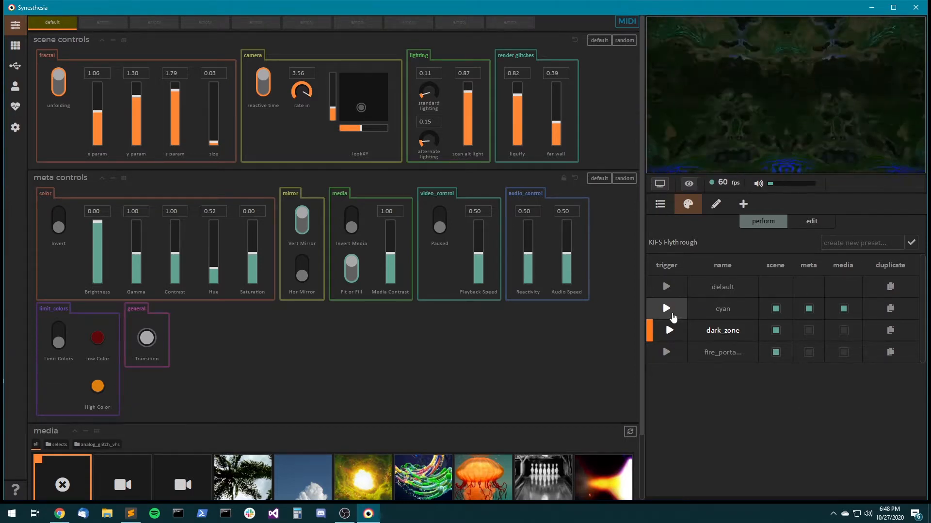
left_click(666, 309)
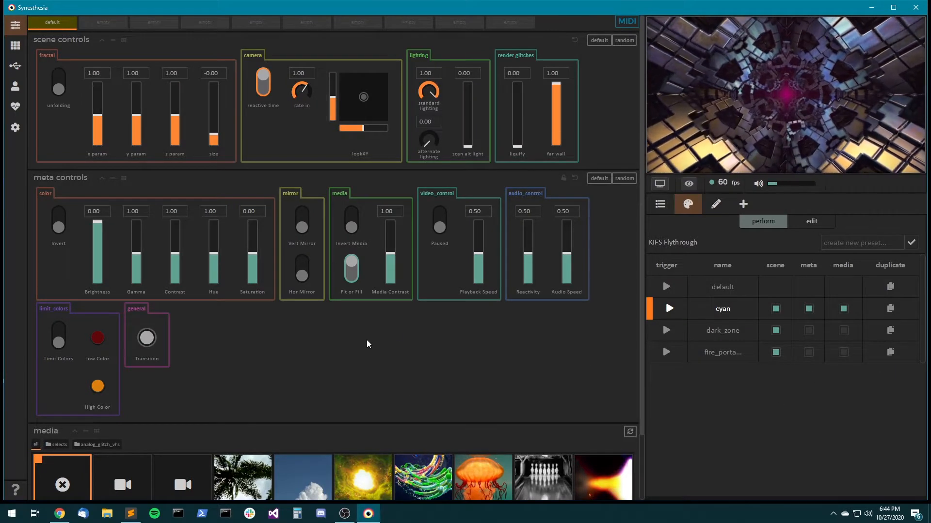
left_click(301, 275)
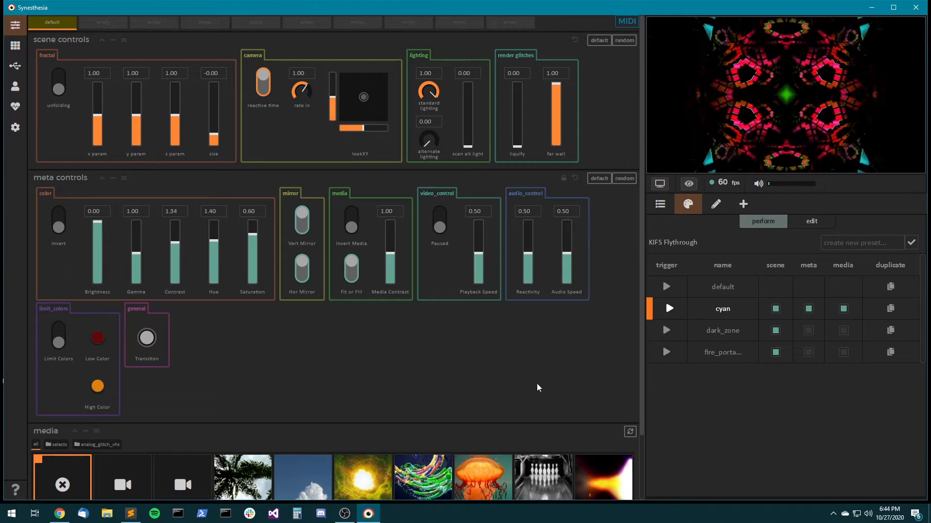
Start a 'contrasty' meta preset and test it over the fire portal look.
type("cont")
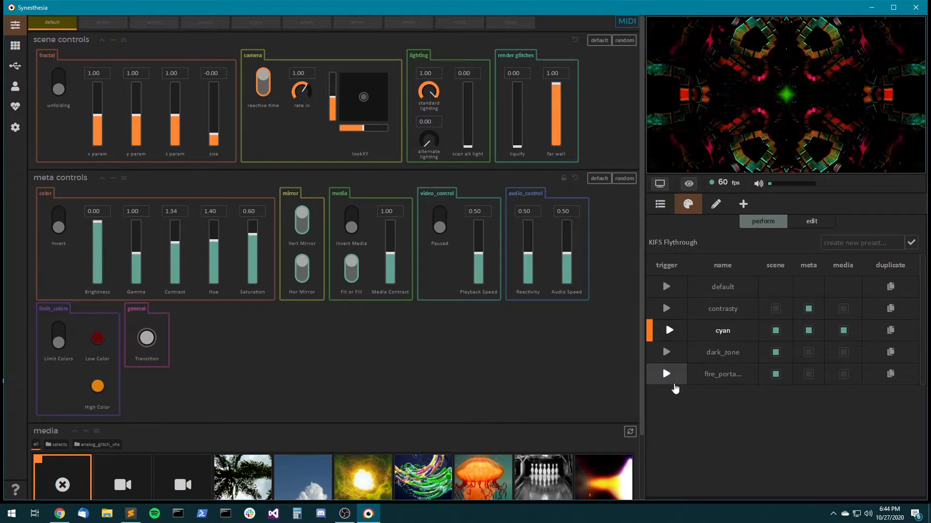
left_click(666, 374)
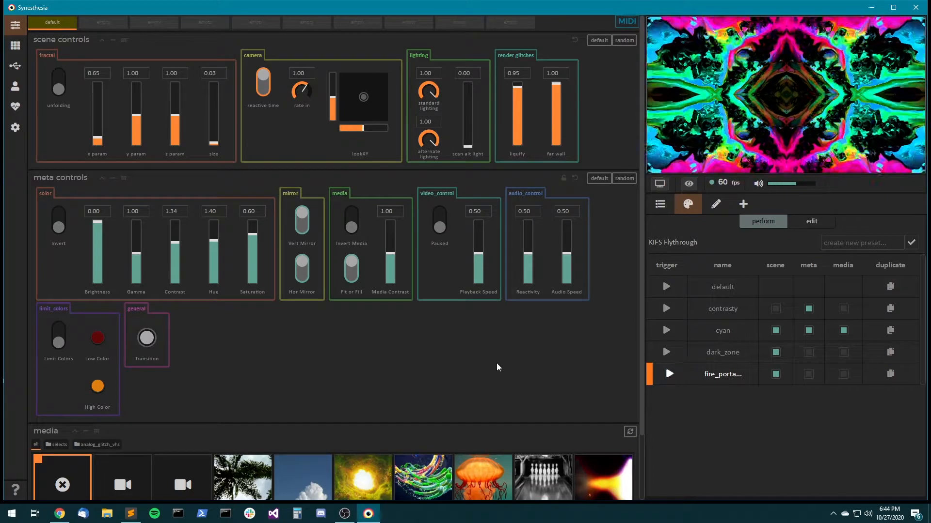
mouse_move(593, 203)
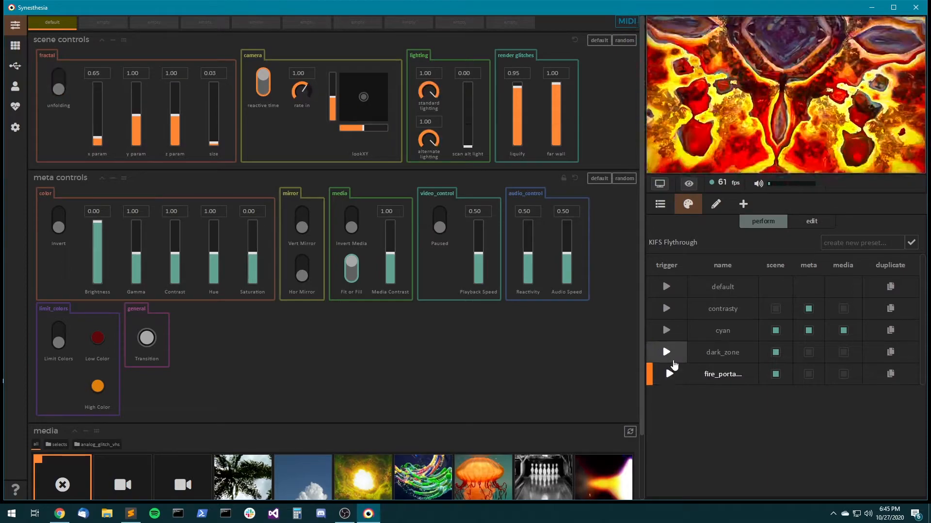
left_click(666, 374)
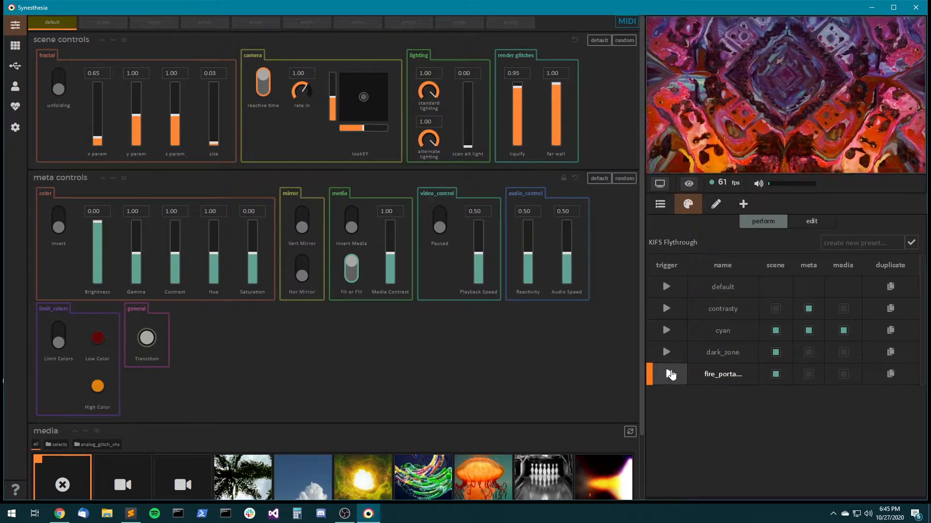
left_click(665, 309)
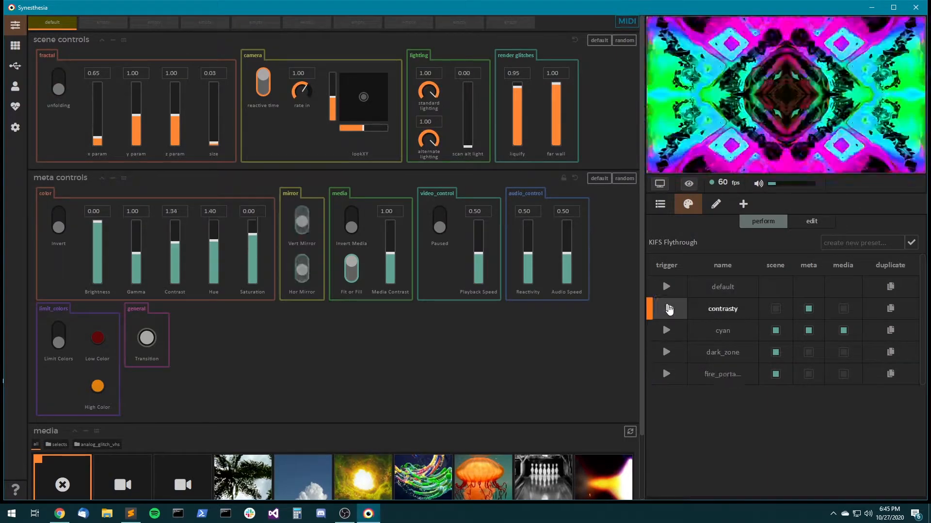
Trigger cyan, dark_zone and fire portal presets to compare the saved looks.
left_click(666, 309)
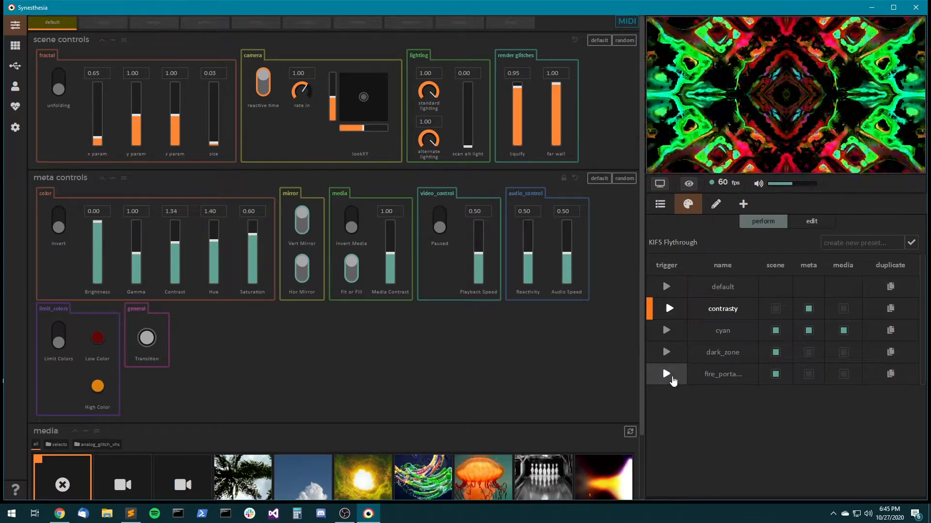
left_click(666, 352)
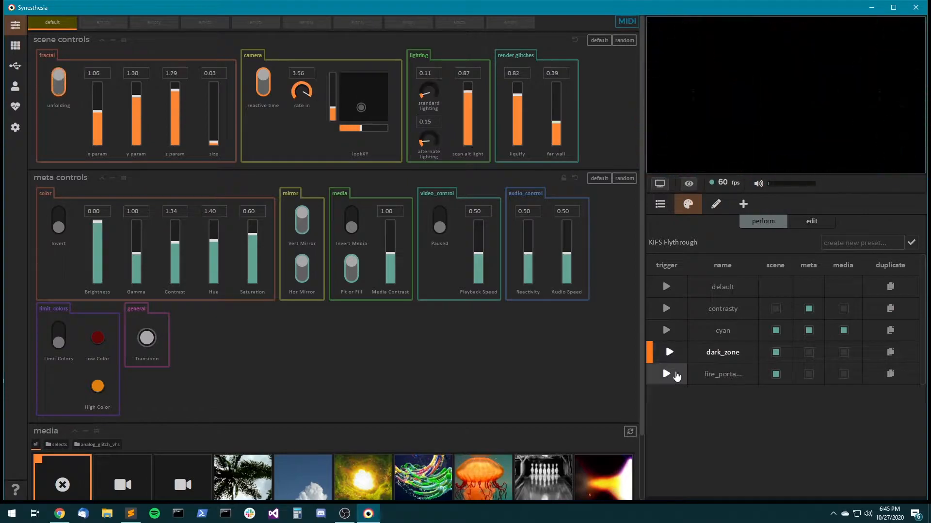
left_click(669, 373)
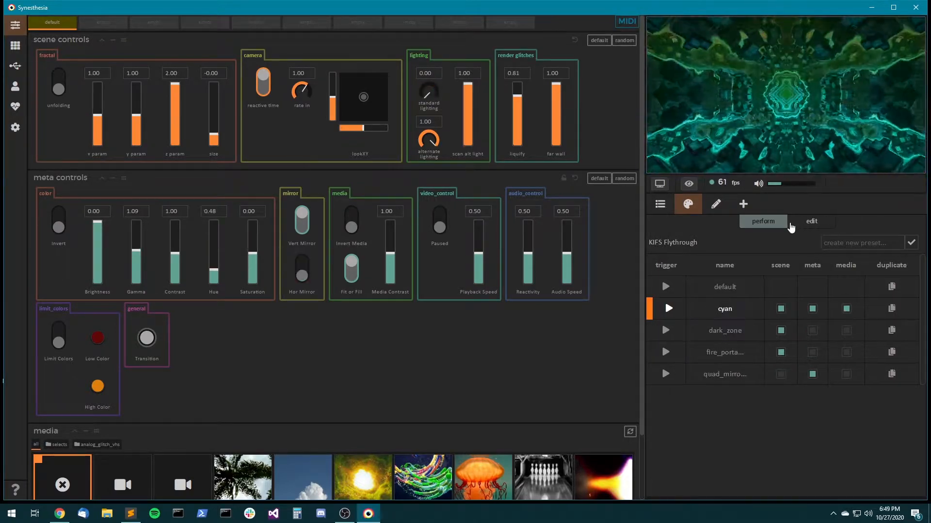
Switch the current scene's preset list into edit mode and begin renaming cyan.
left_click(811, 221)
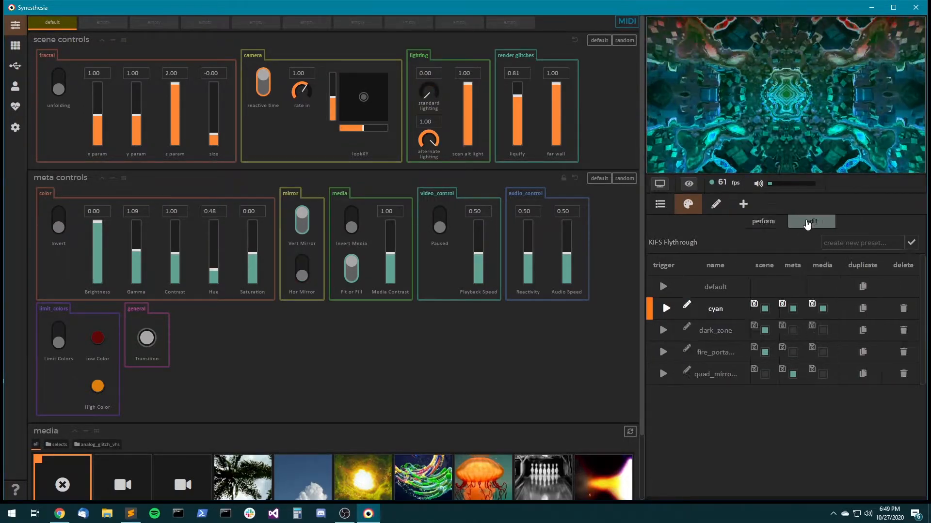
left_click(762, 221)
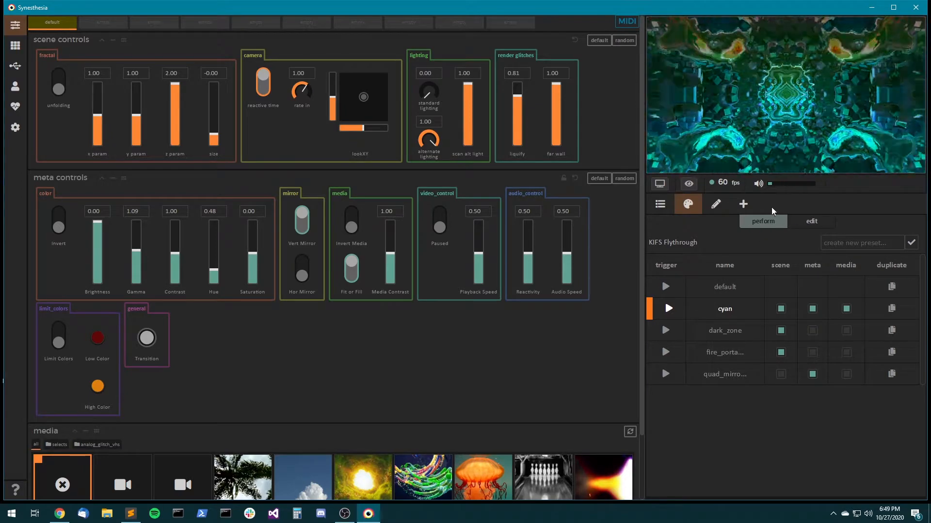
mouse_move(762, 314)
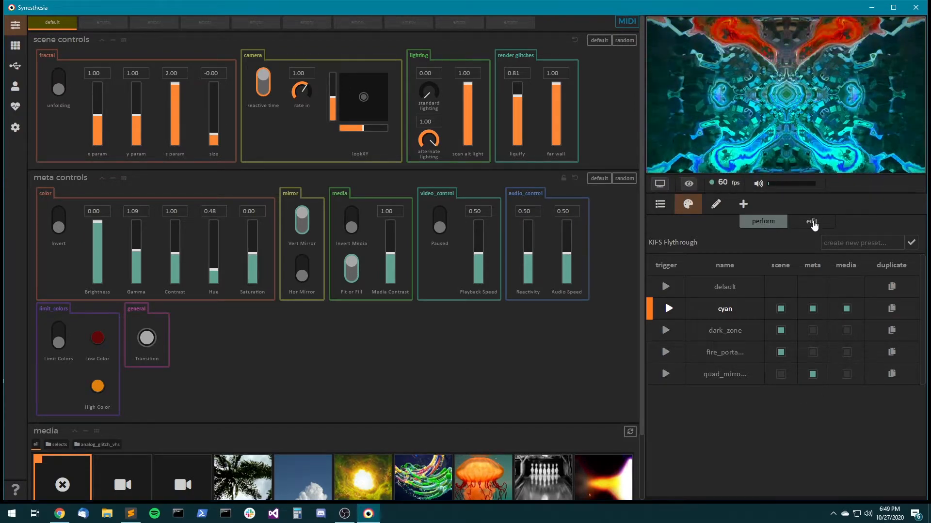
left_click(811, 221)
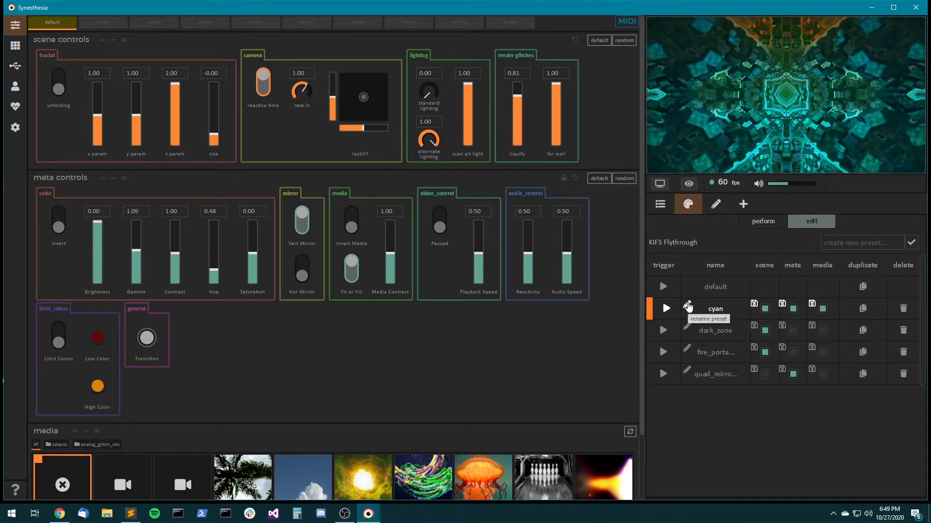
left_click(686, 308)
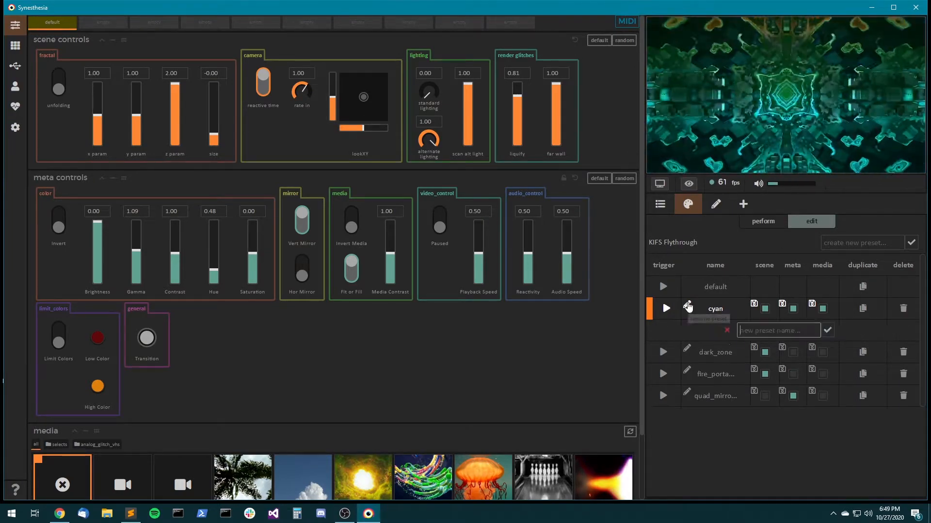
Rename the cyan preset to 'cyan_flashy' and confirm the new name.
type("cya")
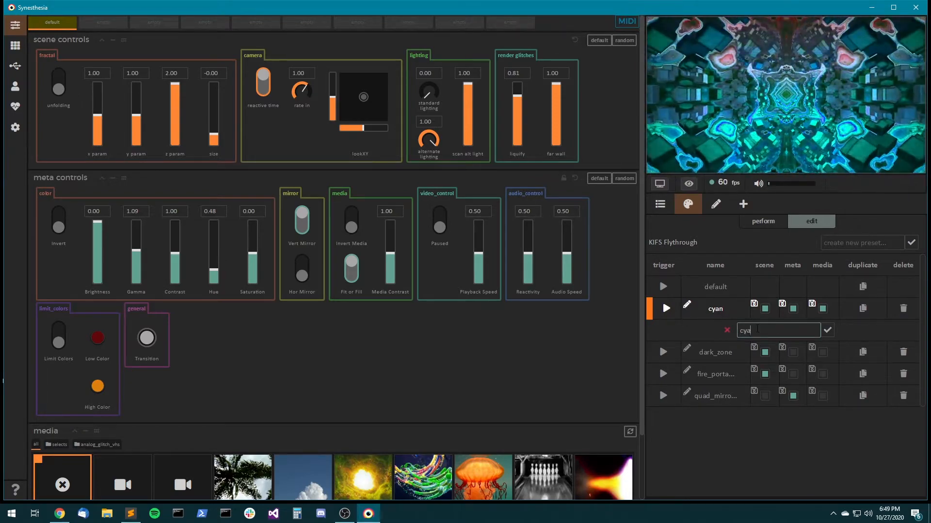
type("n")
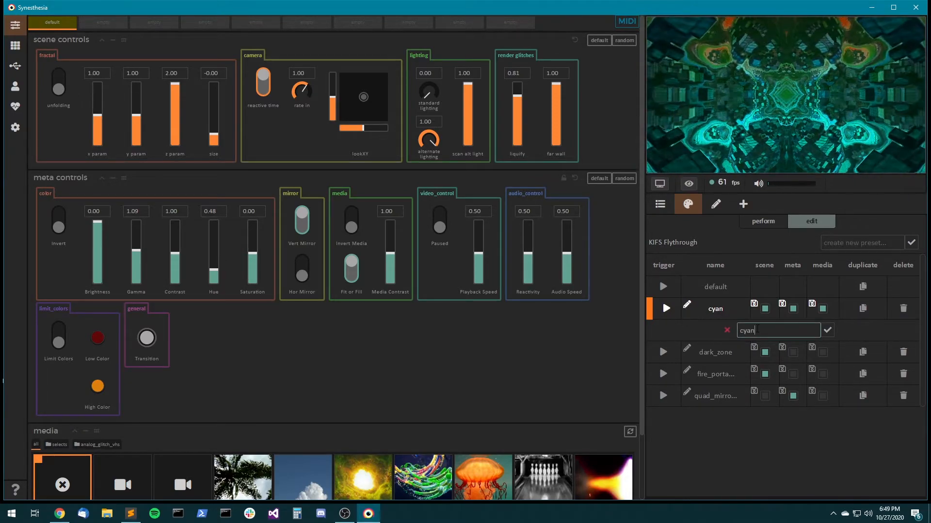
type("_flashy")
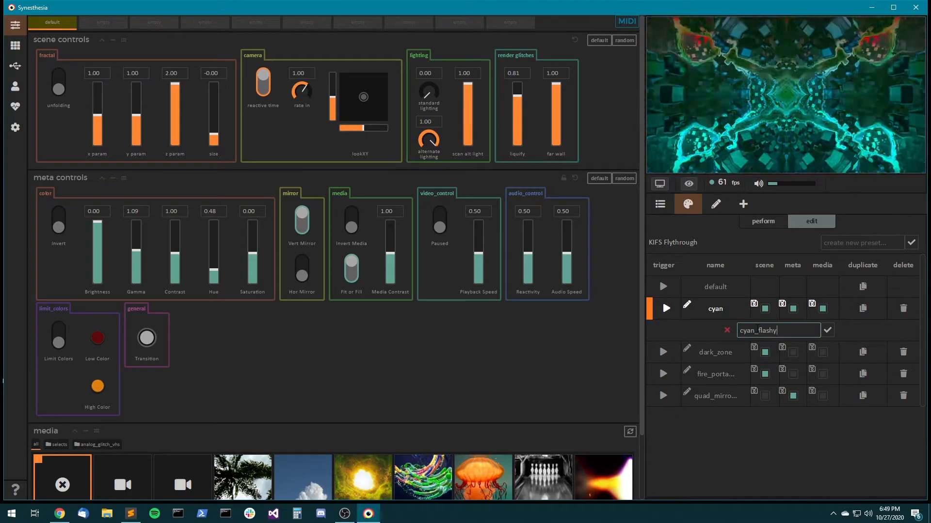
left_click(827, 331)
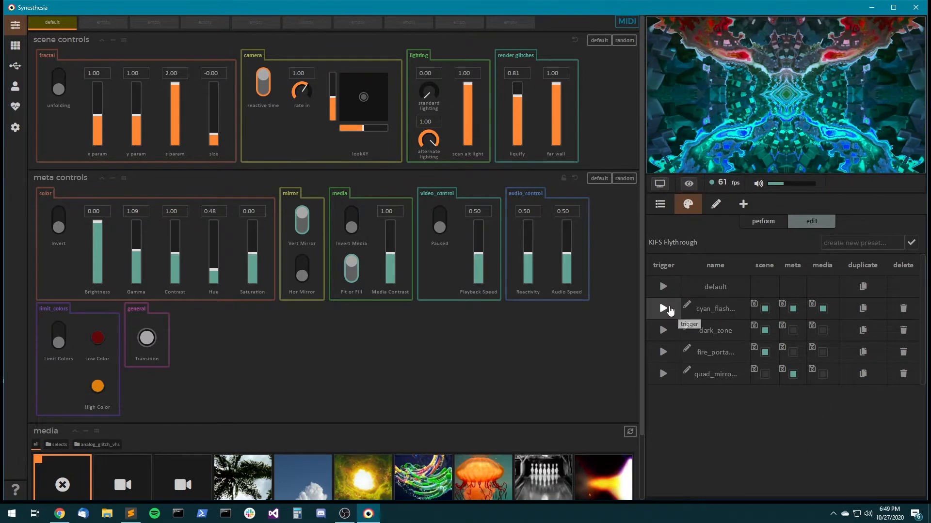
Play the cyan_flashy preset with Hue at 0.71 and load a video clip from the Media library.
left_click(663, 308)
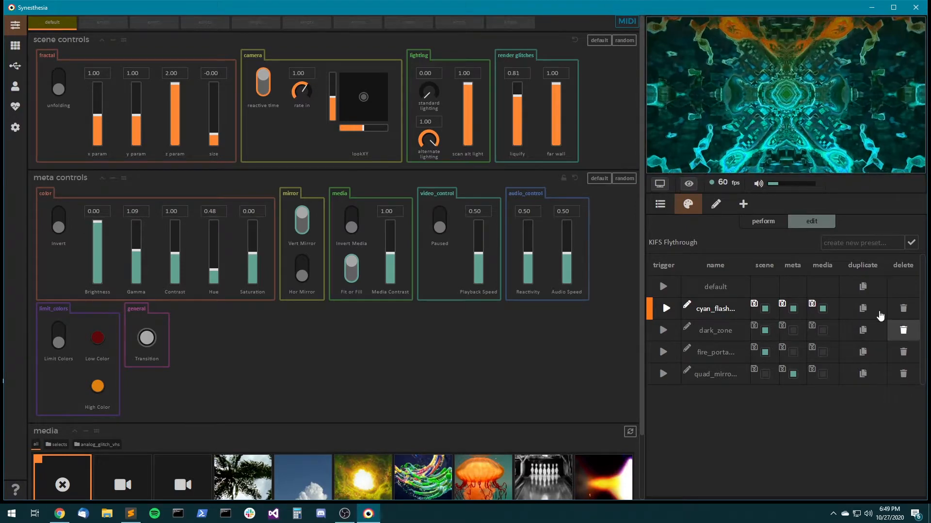
mouse_move(803, 133)
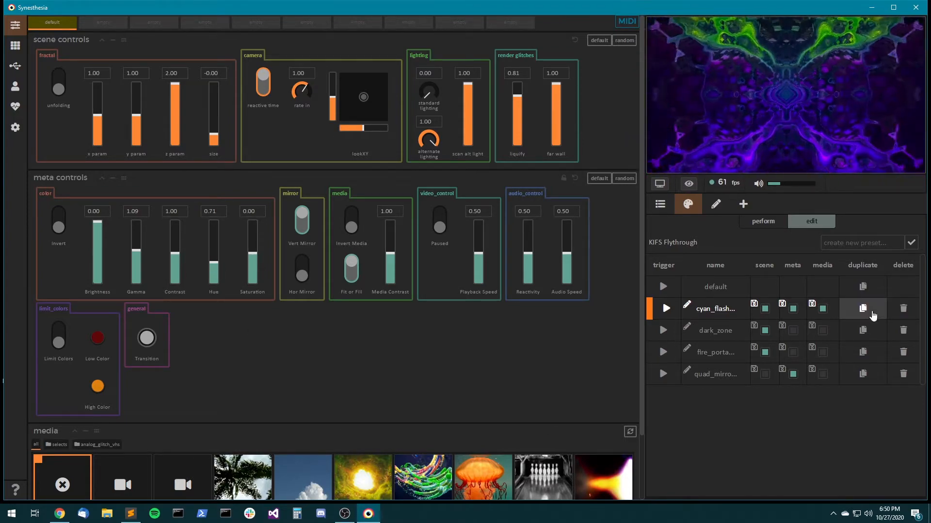
mouse_move(741, 308)
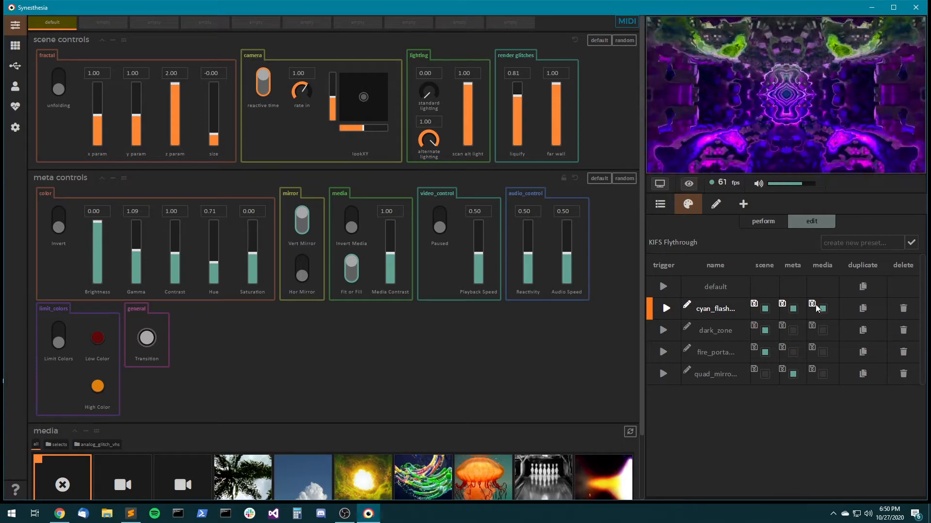
scroll("down", 3)
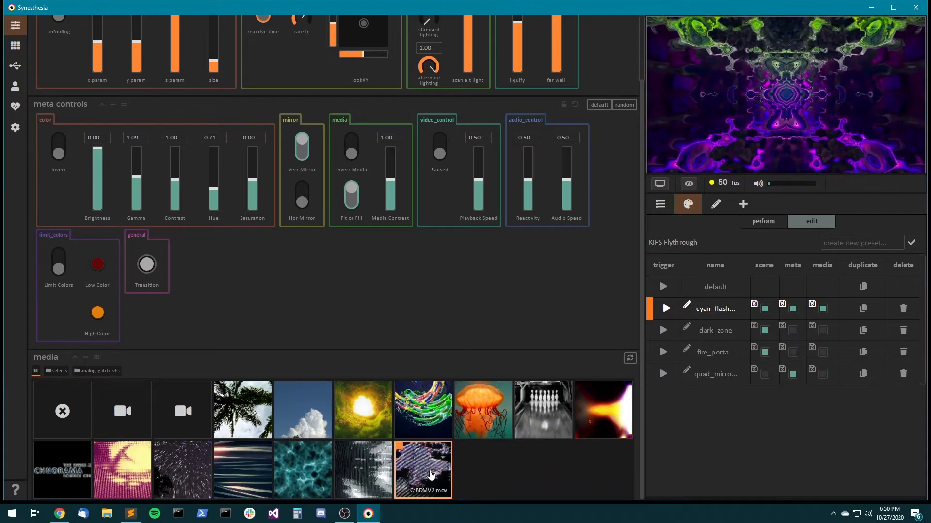
left_click(603, 410)
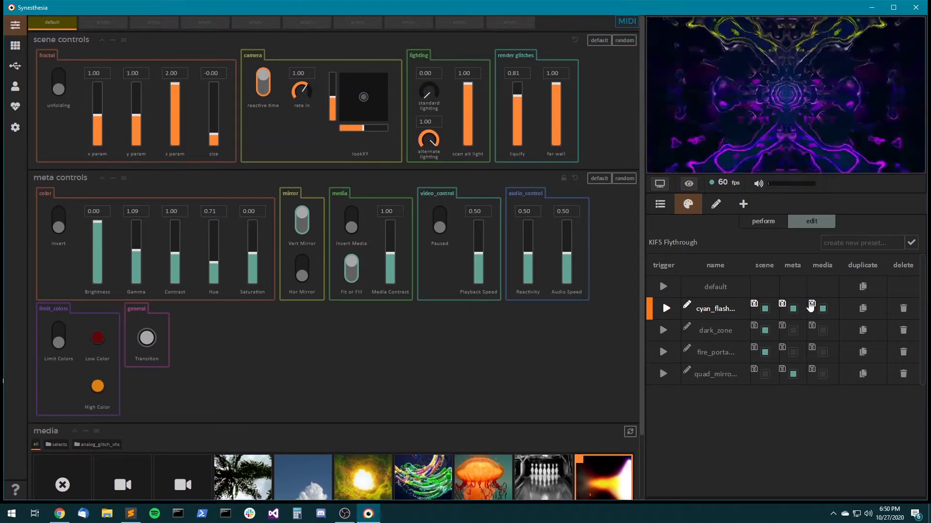
mouse_move(812, 308)
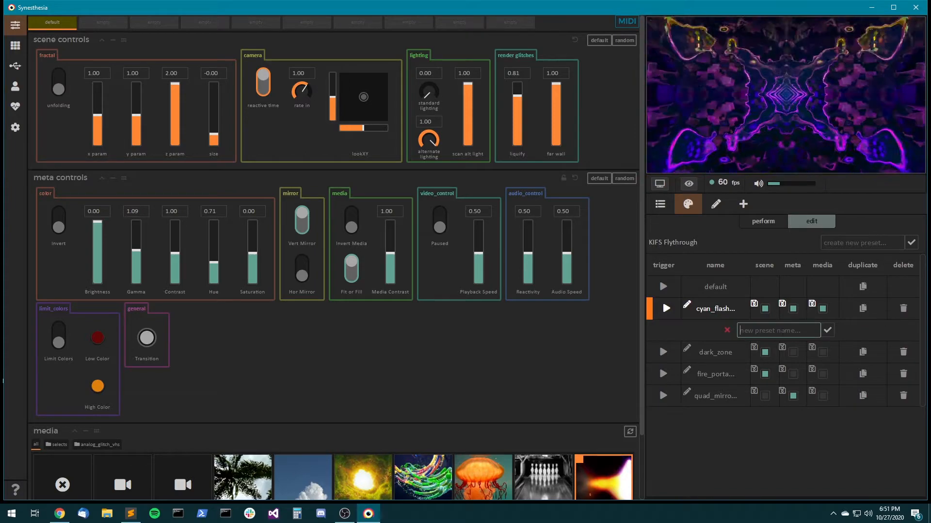
Name the duplicated preset cyan_2 and play cyan_flashy again in Perform mode.
type("cyan_2")
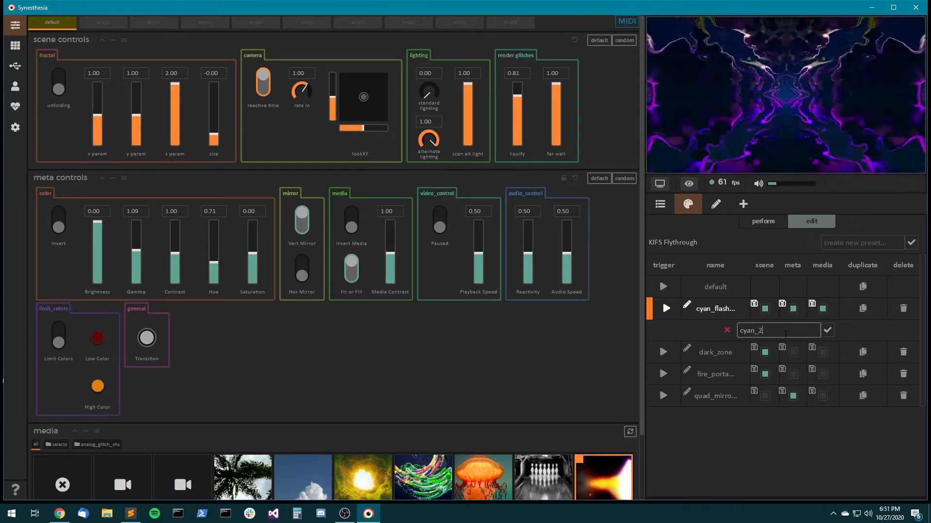
left_click(826, 331)
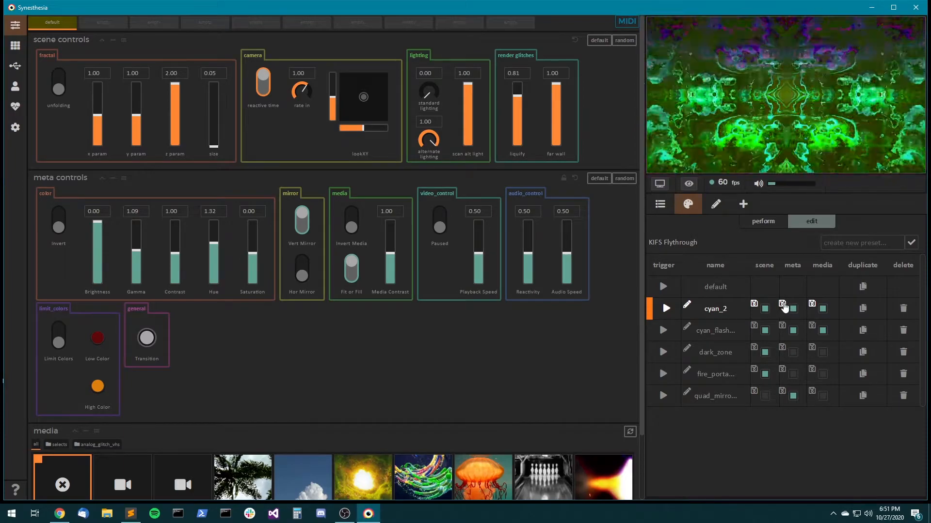
left_click(666, 330)
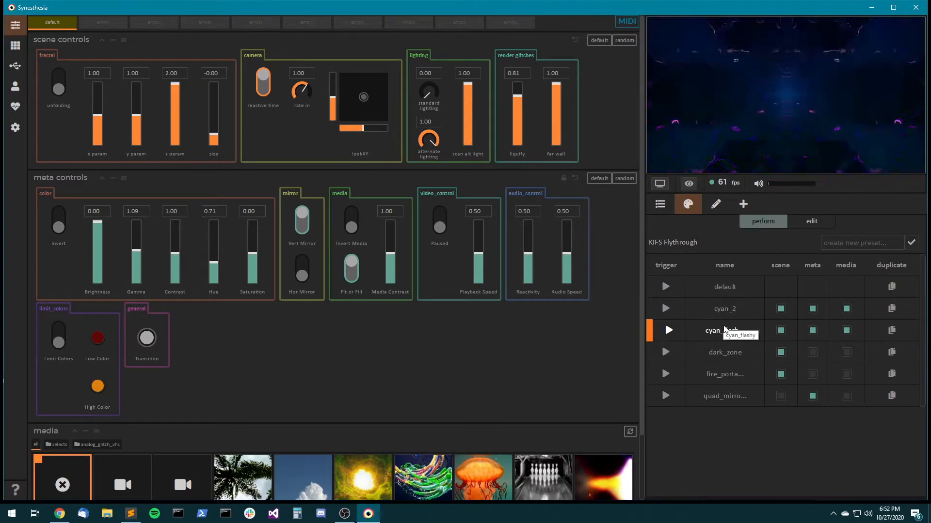
left_click(667, 330)
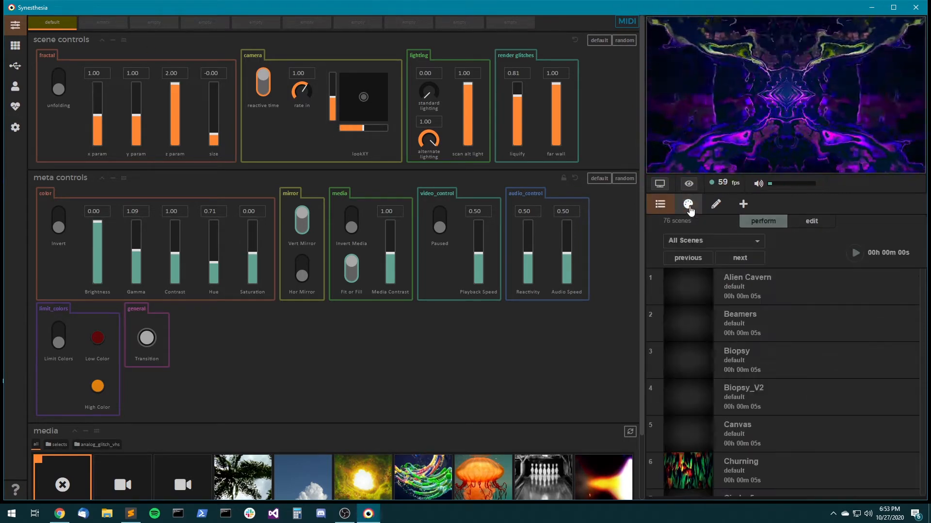
left_click(688, 203)
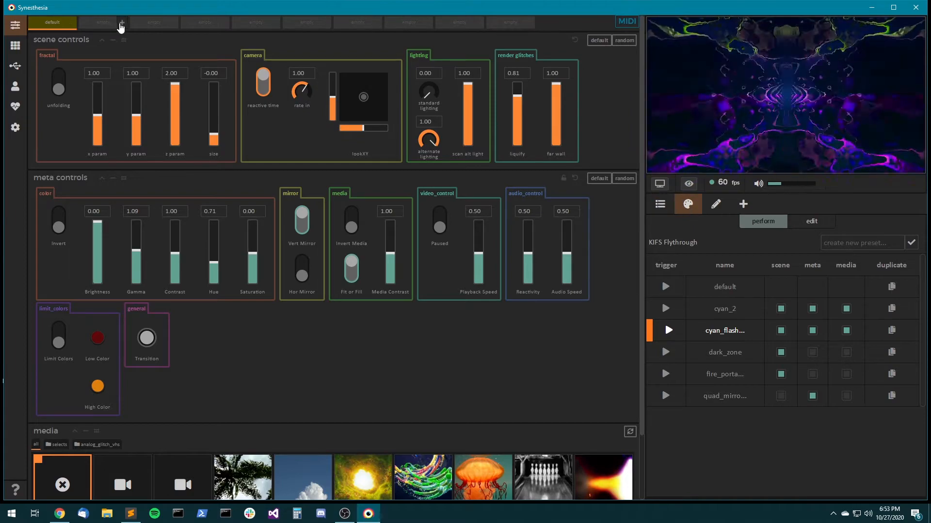
Add a second favourite slot and assign cyan_flashy to it.
left_click(102, 22)
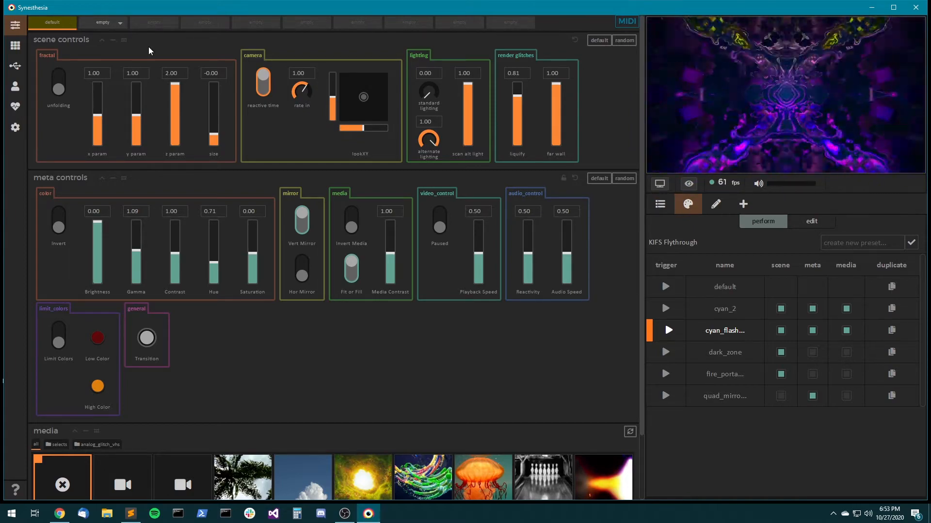
left_click(121, 22)
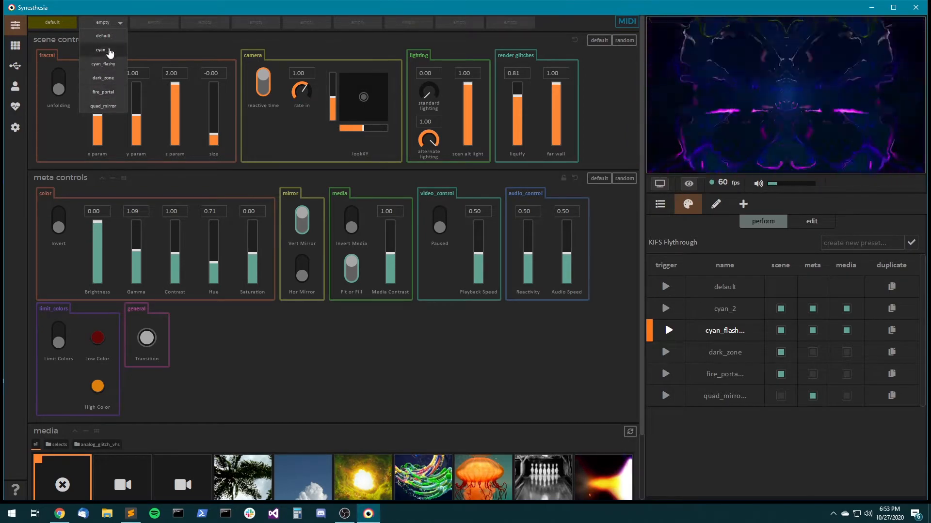
left_click(103, 64)
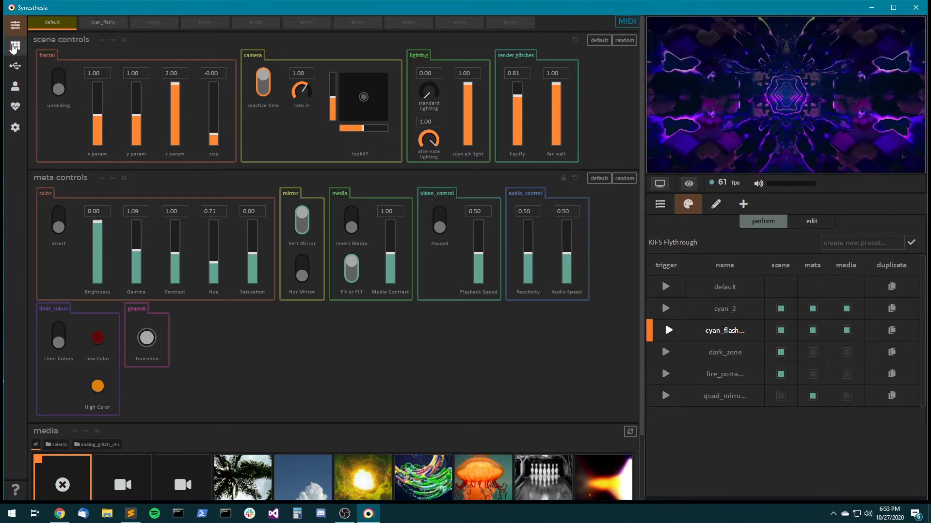
Browse the scene library and slot preset choices, then return to KIFS Flythrough via the default slot.
left_click(16, 46)
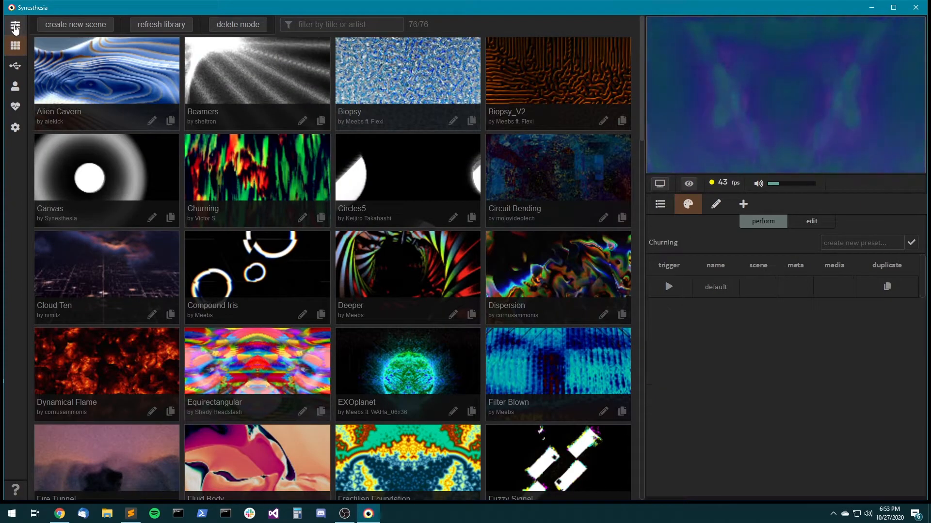
left_click(15, 25)
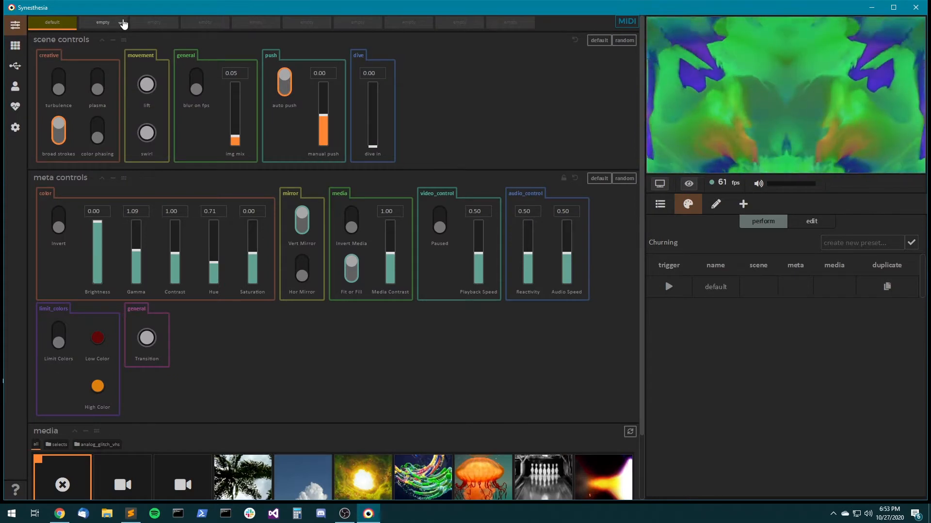
left_click(119, 22)
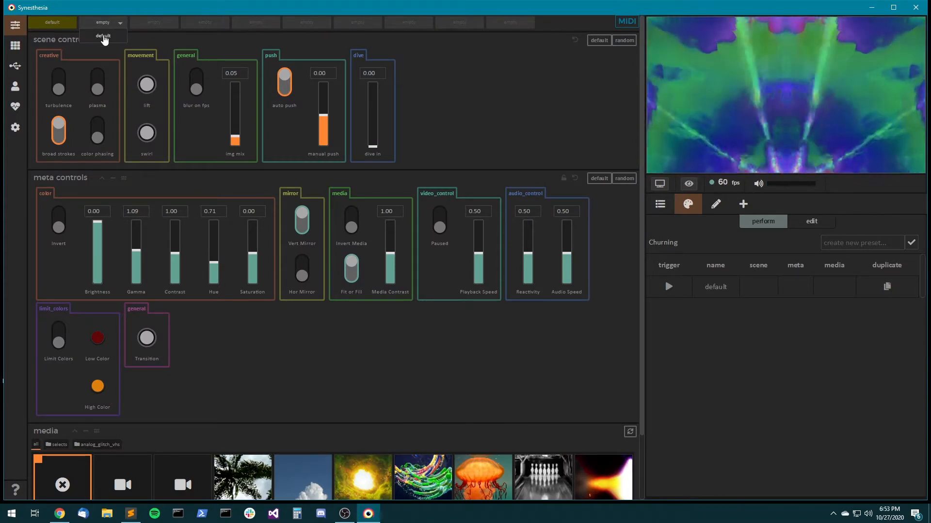
left_click(102, 36)
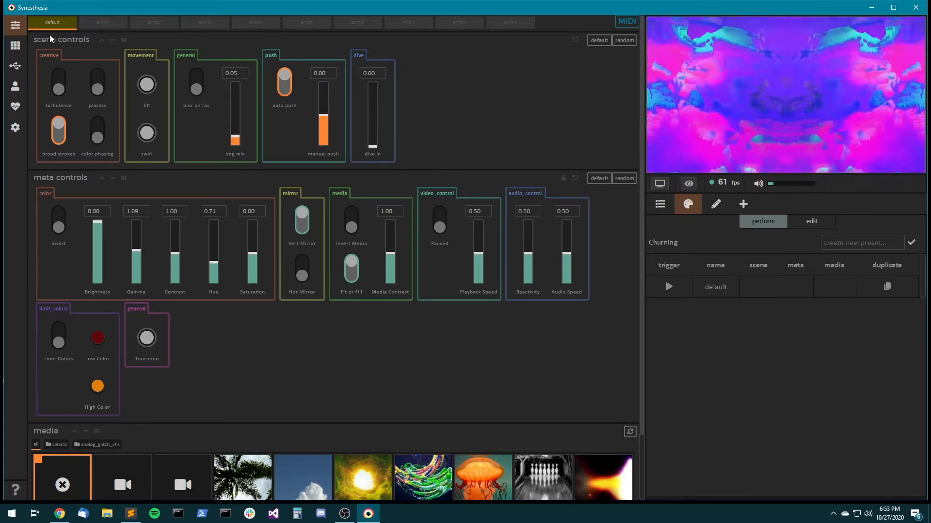
left_click(15, 45)
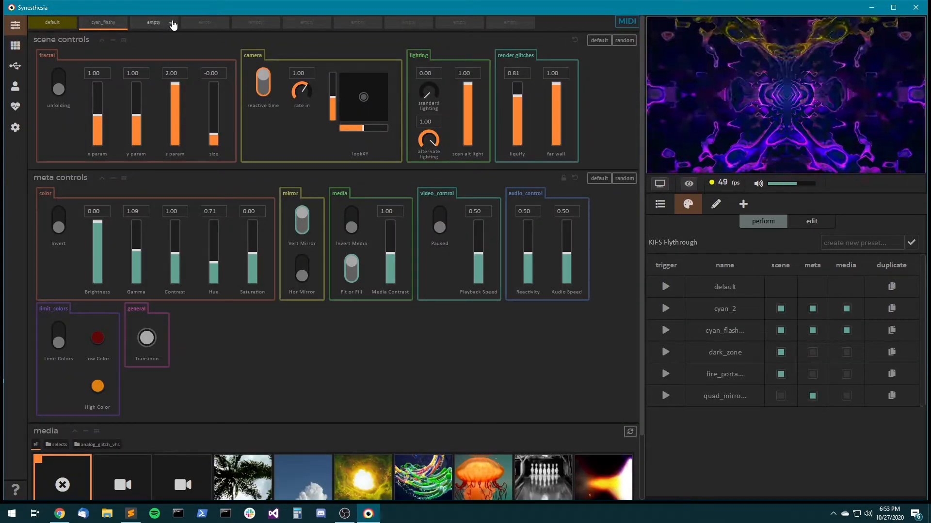
Store cyan_2 in the third favourite slot and trigger the cyan_flashy, cyan_2 and default slots.
left_click(103, 22)
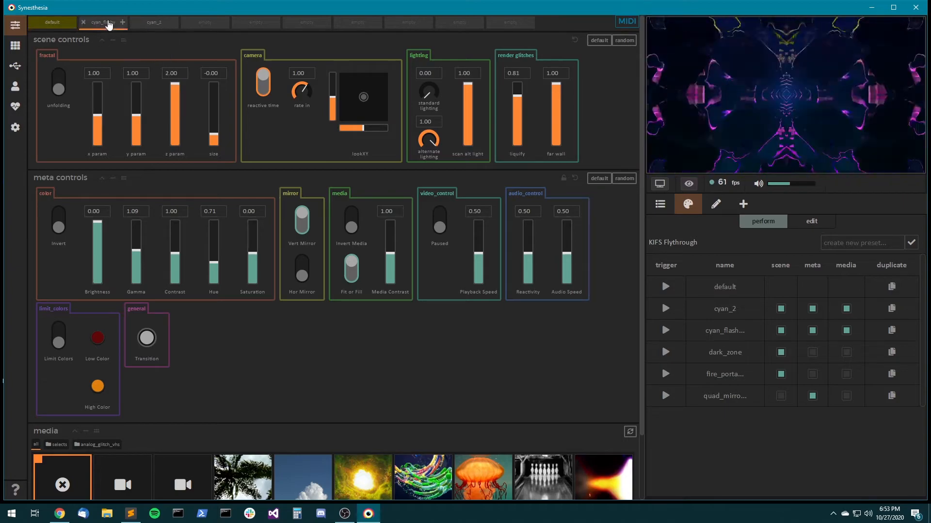
left_click(660, 203)
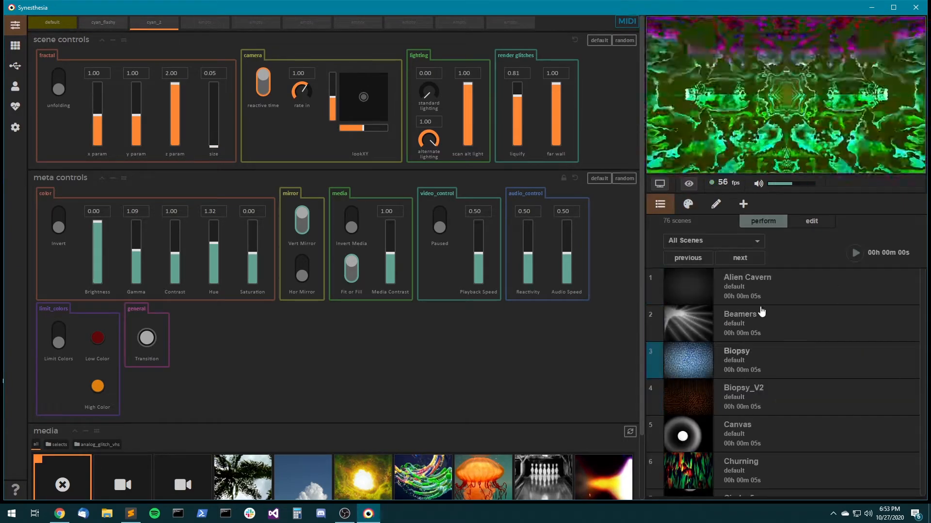
left_click(103, 21)
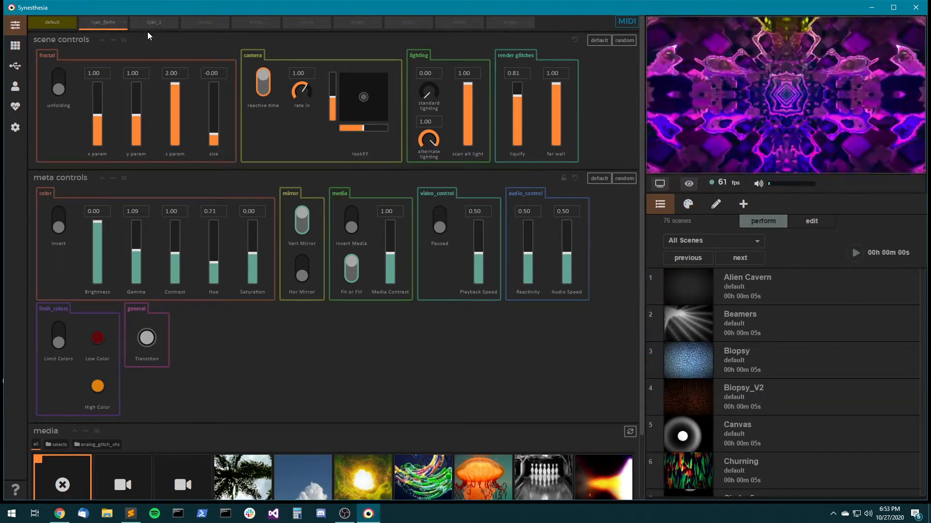
left_click(153, 22)
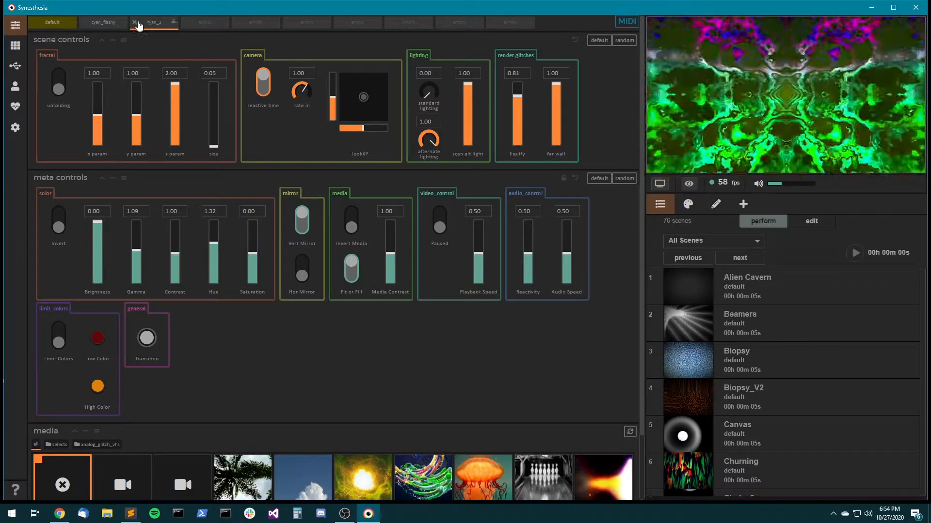
left_click(135, 22)
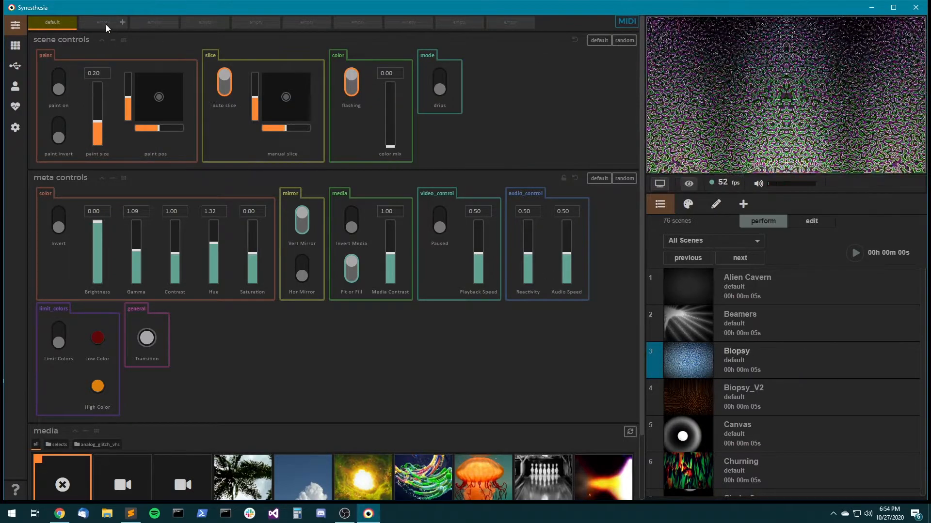
Scroll the scene list and relaunch KIFS Flythrough to show its presets.
scroll("down", 3)
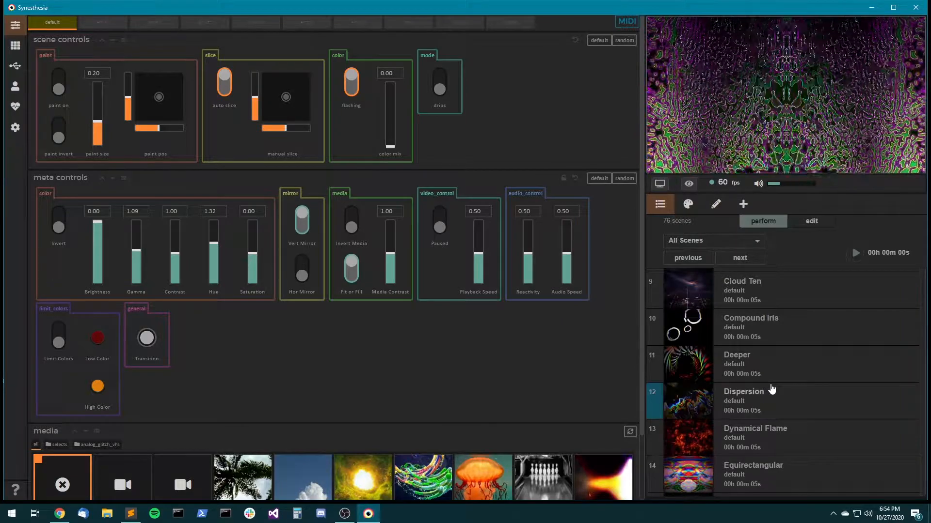
scroll("down", 3)
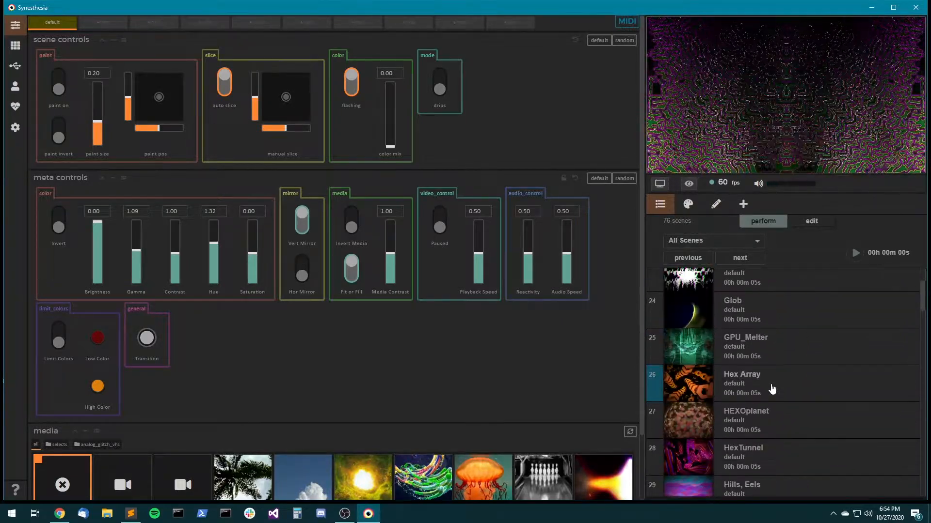
scroll("down", 3)
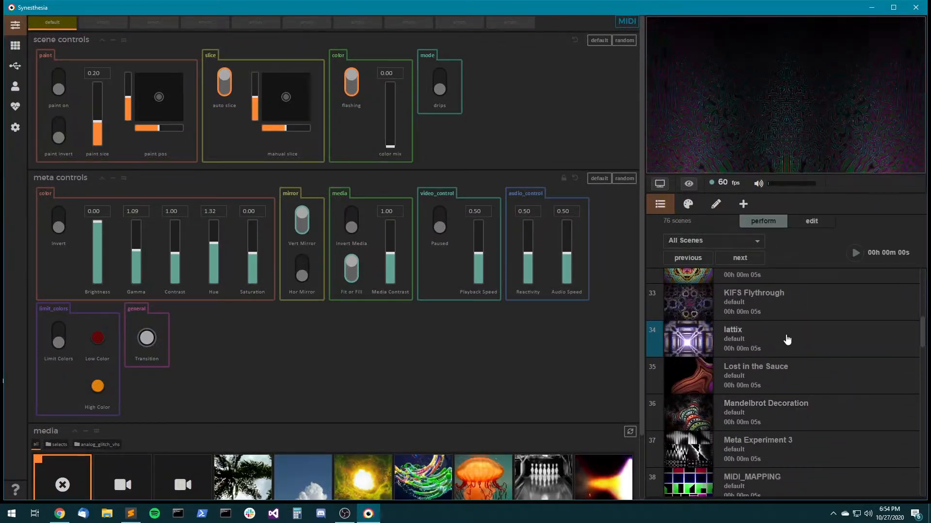
left_click(772, 302)
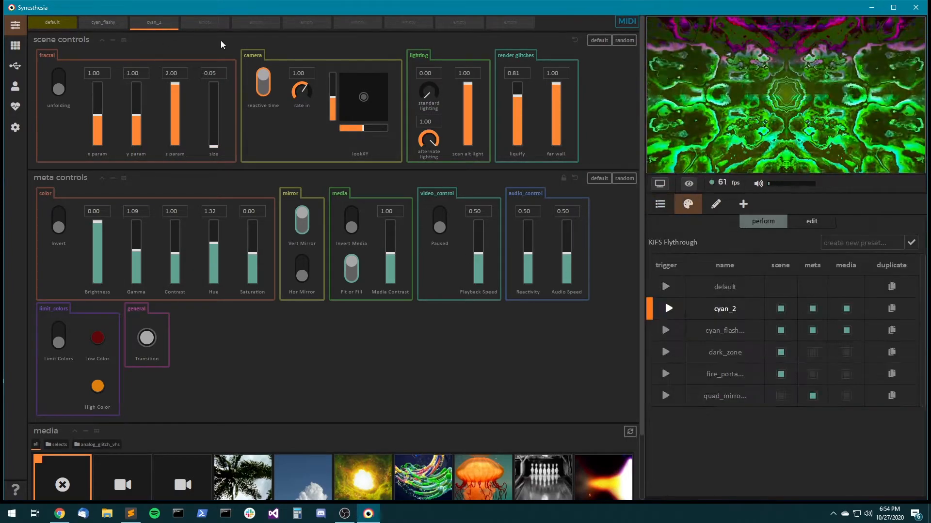
mouse_move(174, 23)
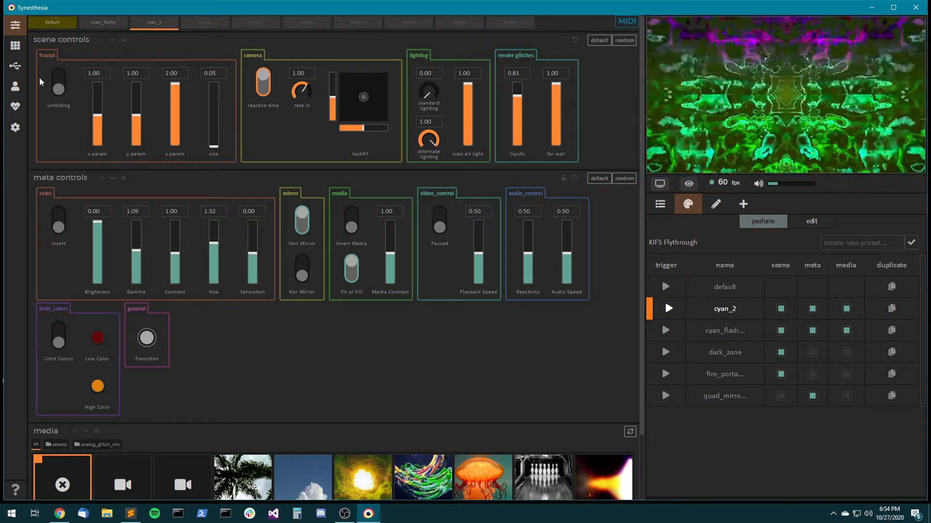
left_click(15, 65)
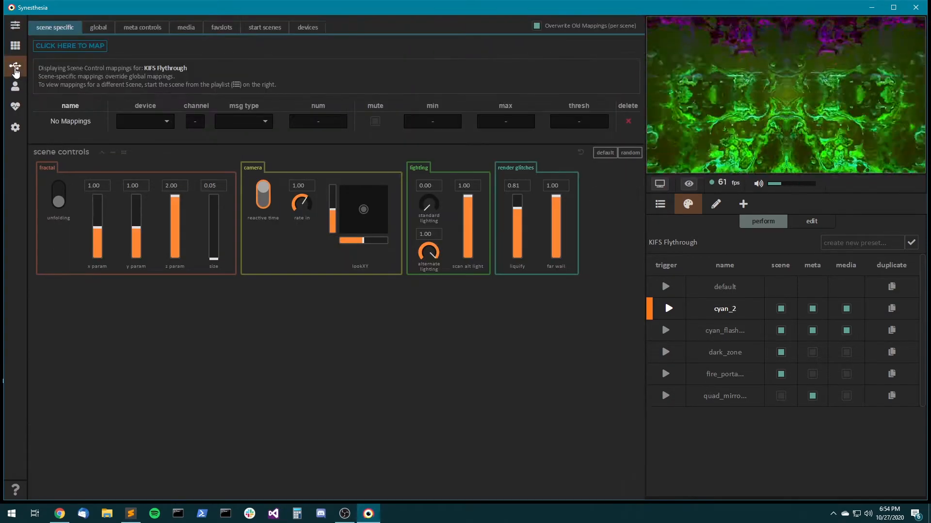
left_click(221, 27)
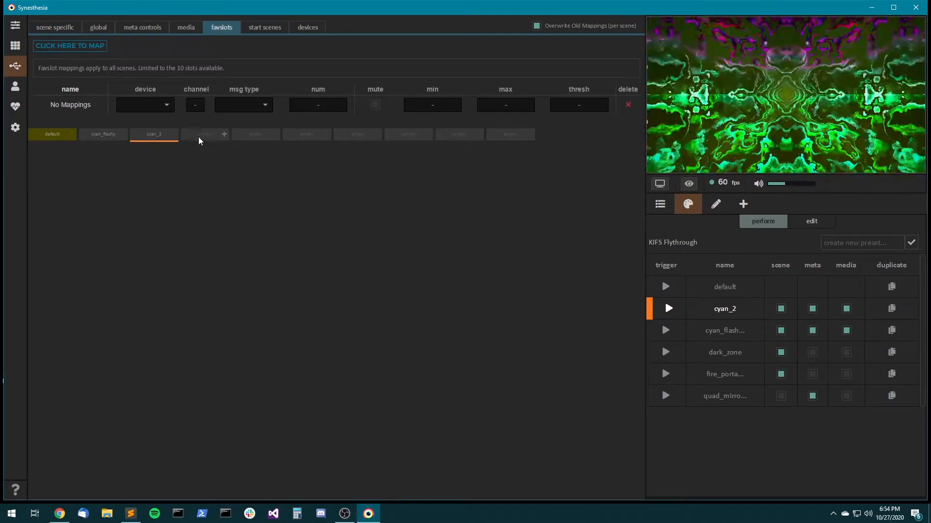
left_click(69, 46)
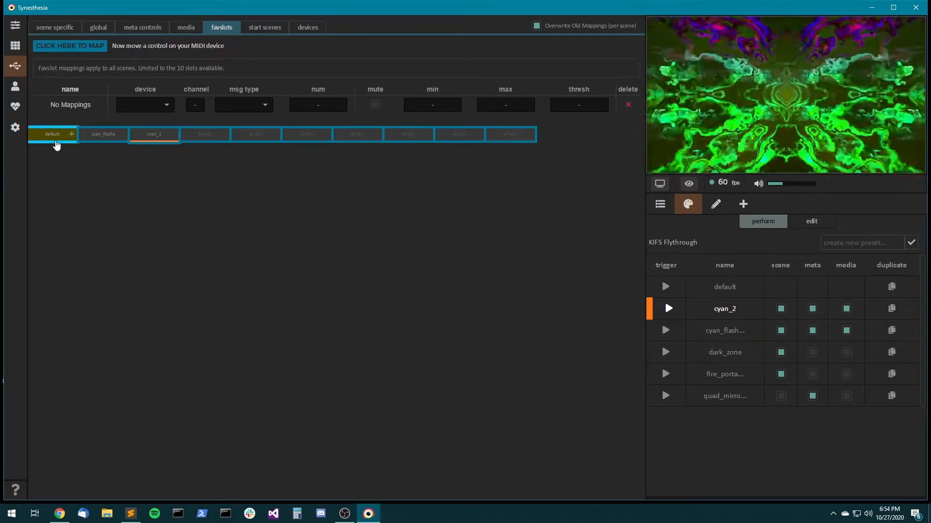
mouse_move(124, 188)
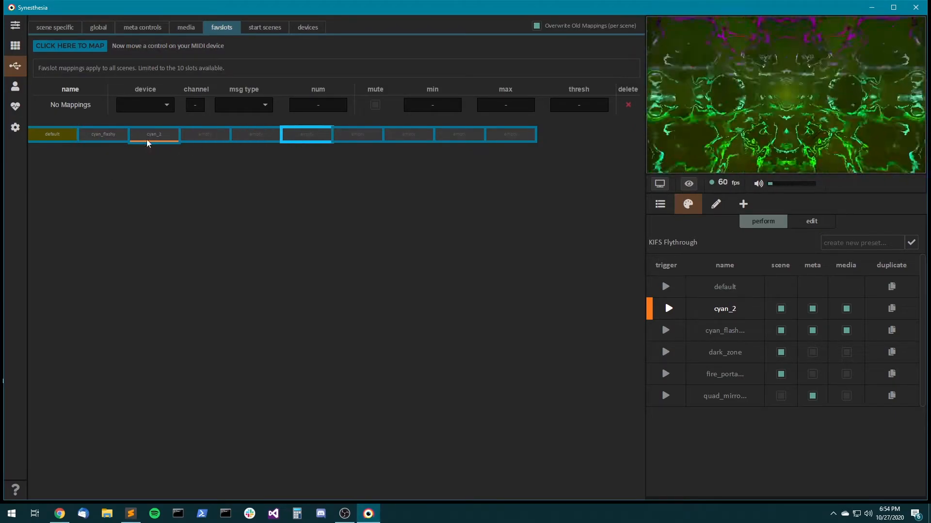
left_click(102, 134)
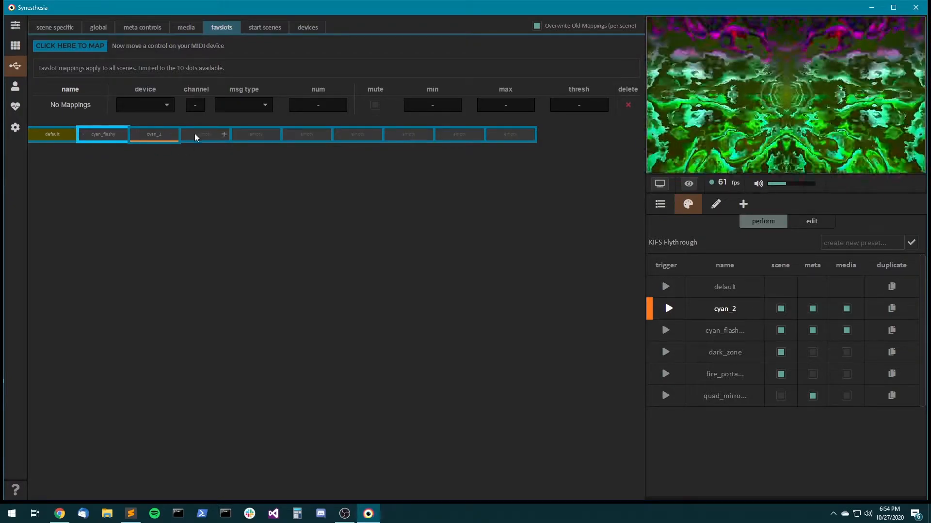
left_click(52, 134)
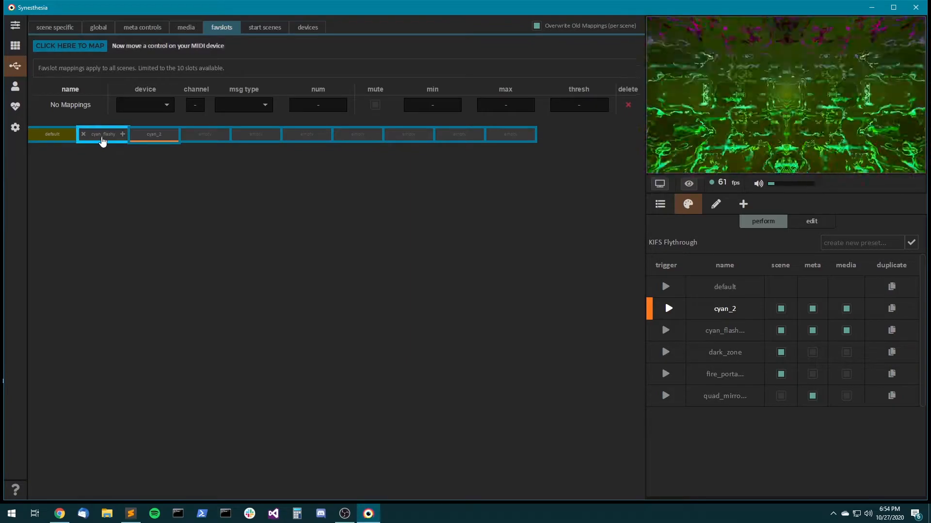
mouse_move(103, 134)
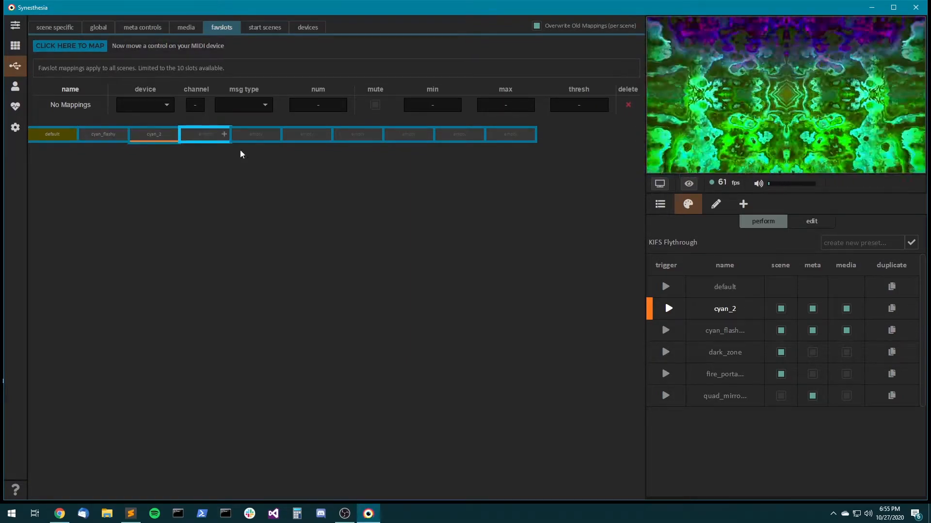
mouse_move(331, 188)
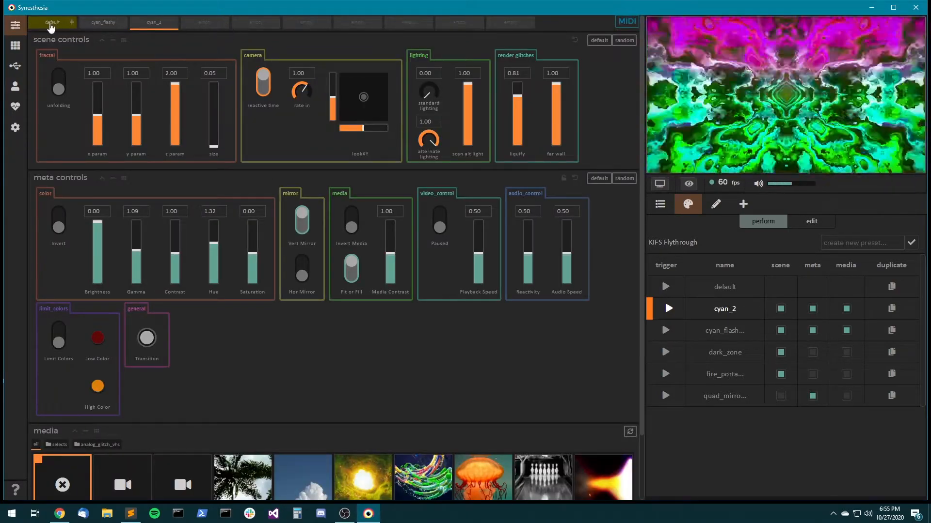
Save fire_portal into the first favourite slot and relaunch KIFS Flythrough from the scene library.
left_click(52, 22)
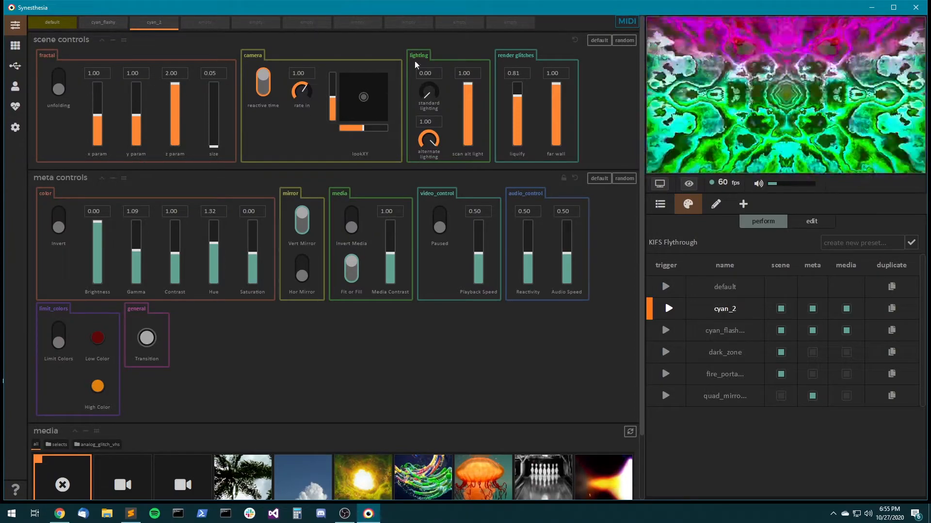
left_click(51, 22)
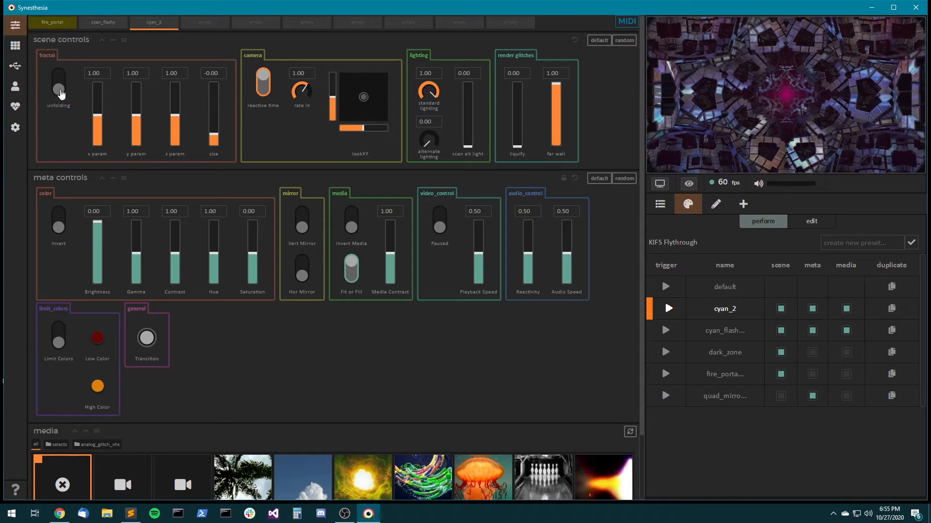
mouse_move(52, 22)
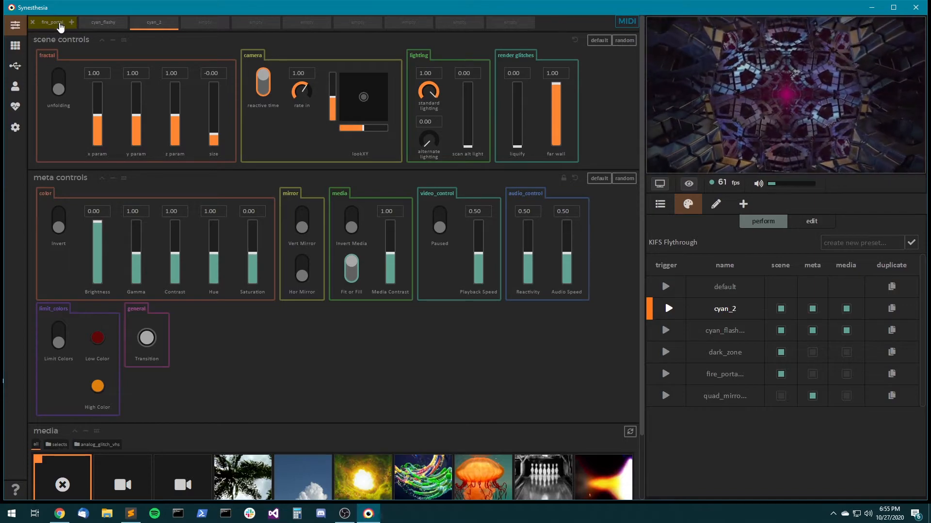
mouse_move(52, 22)
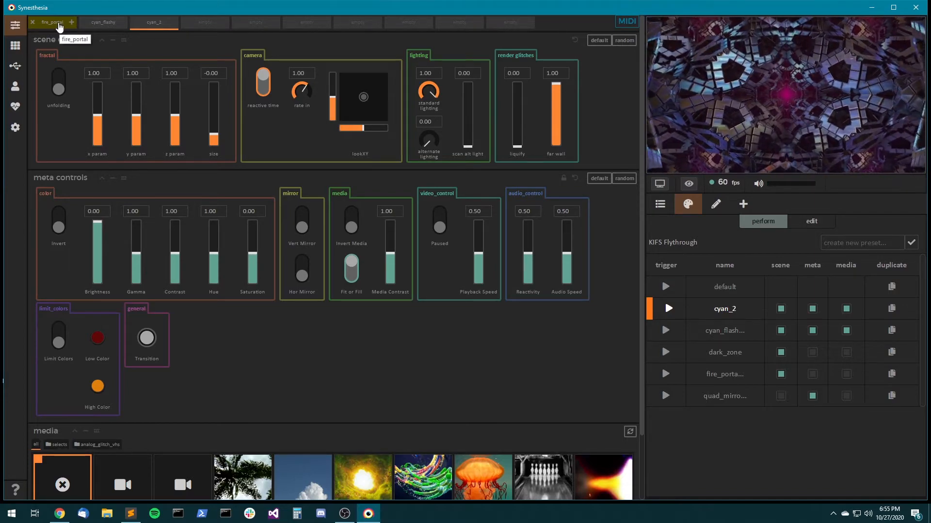
left_click(15, 45)
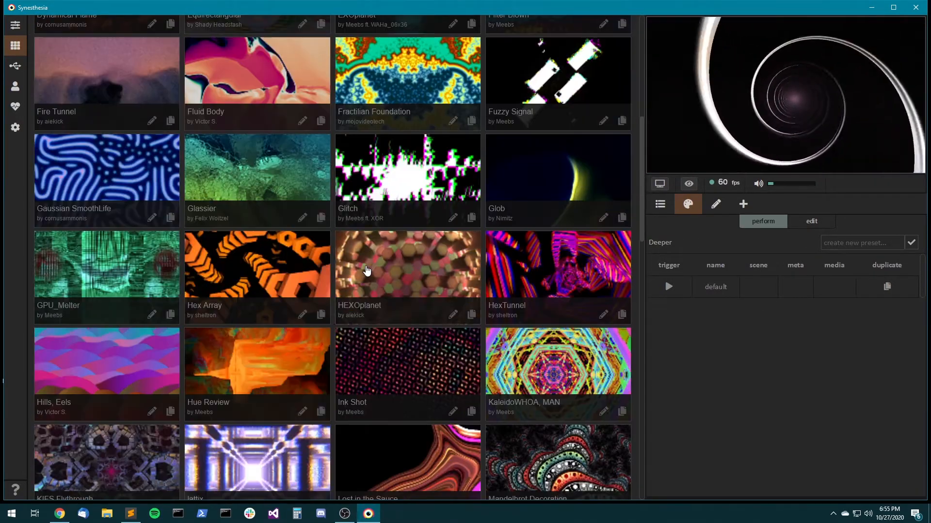
scroll("down", 3)
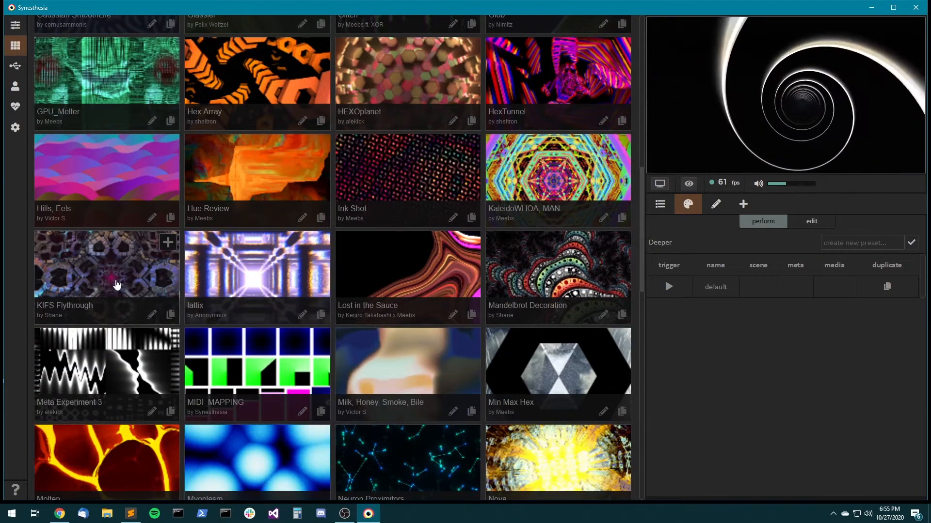
left_click(106, 264)
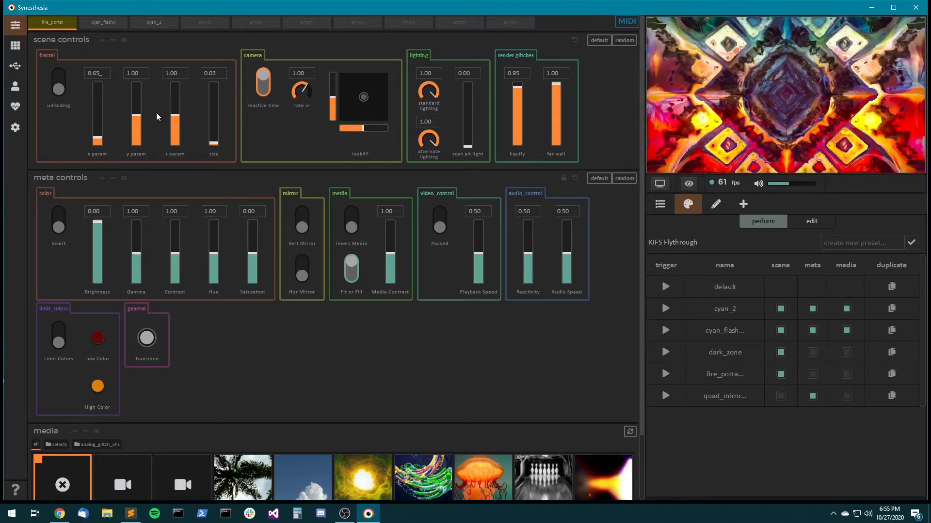
Launch the Hex Array scene from the scene library.
left_click(15, 45)
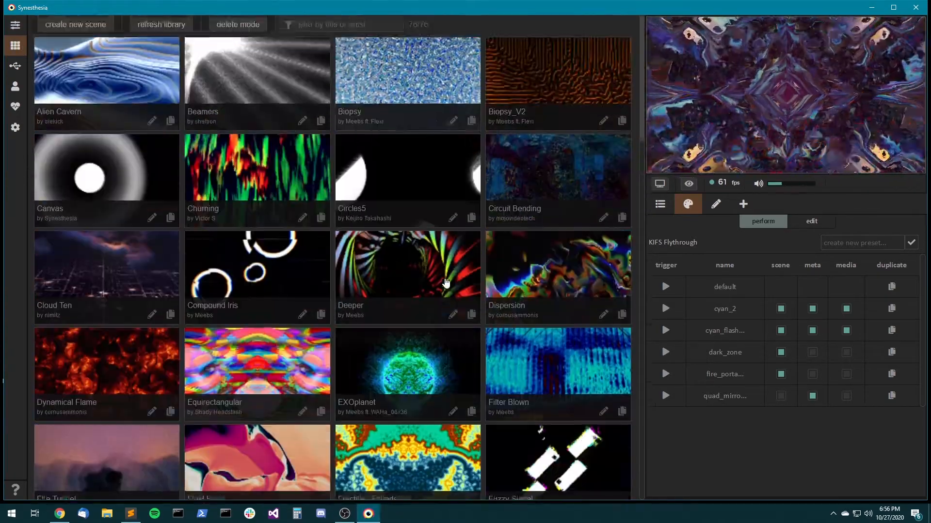
scroll("down", 3)
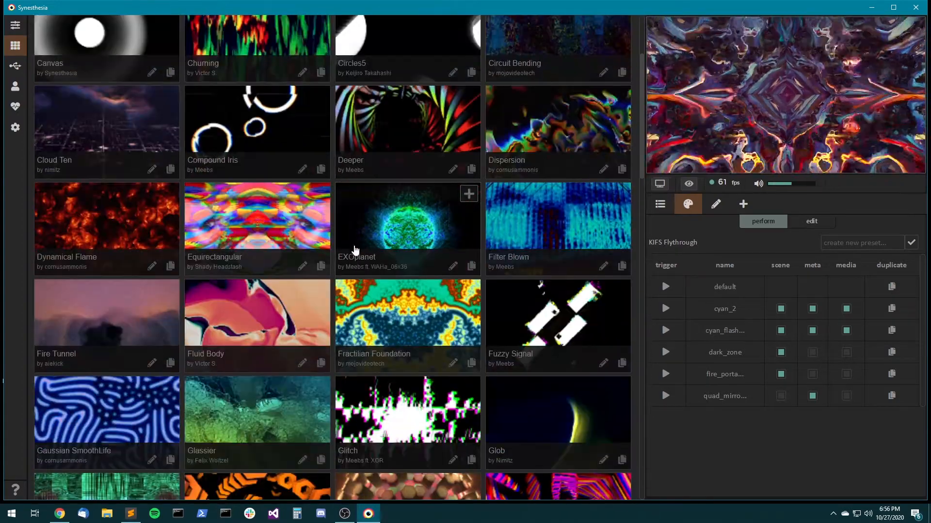
scroll("down", 3)
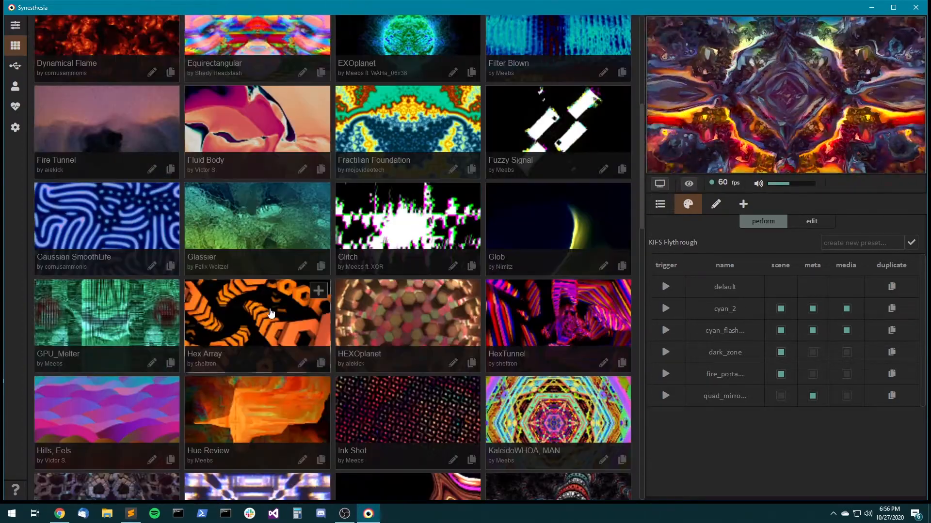
left_click(257, 313)
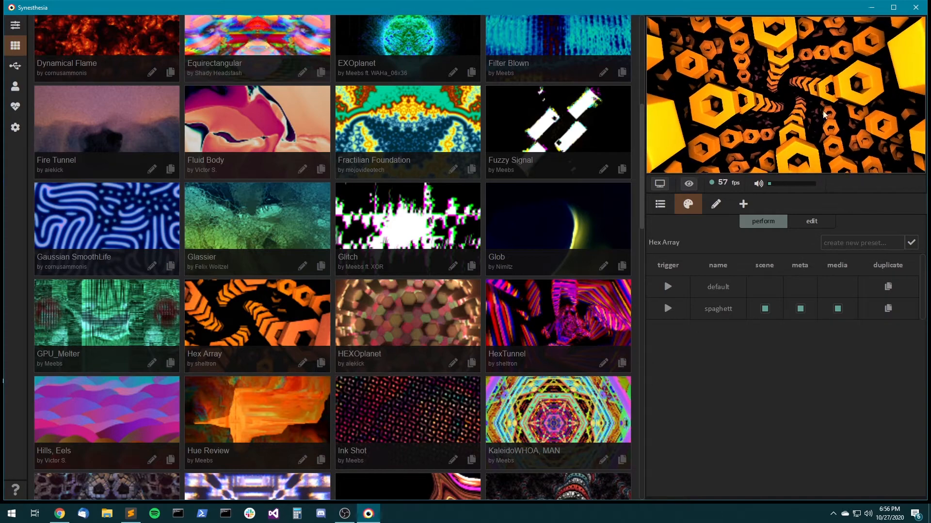
scroll("down", 3)
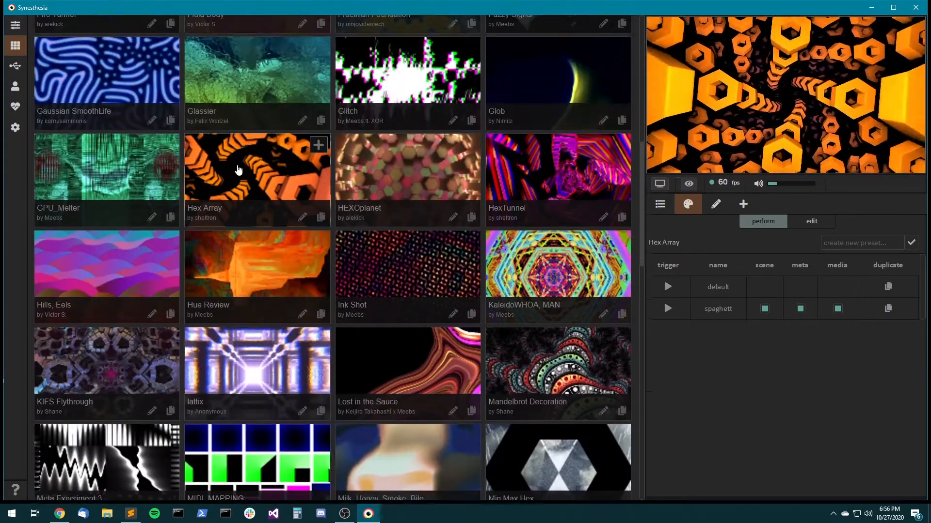
mouse_move(507, 158)
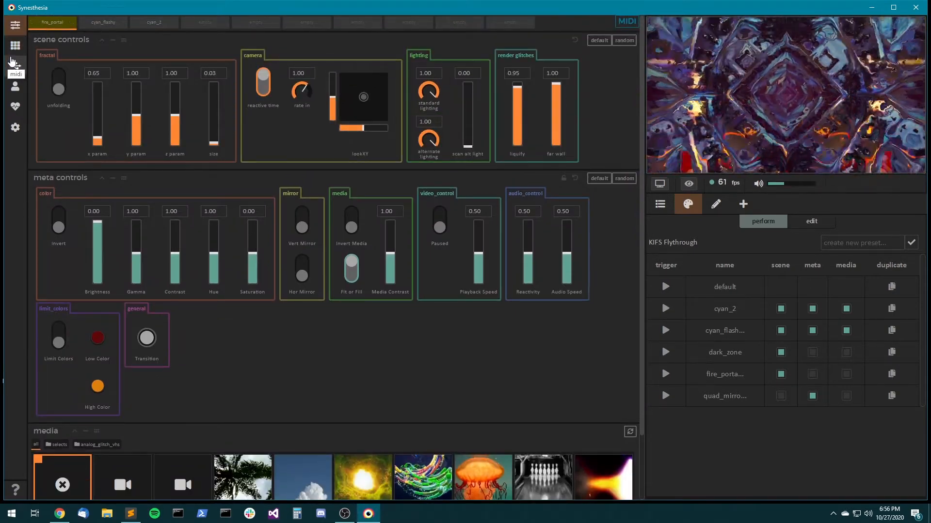
Load the Churning scene and show the scene playlist panel.
left_click(15, 45)
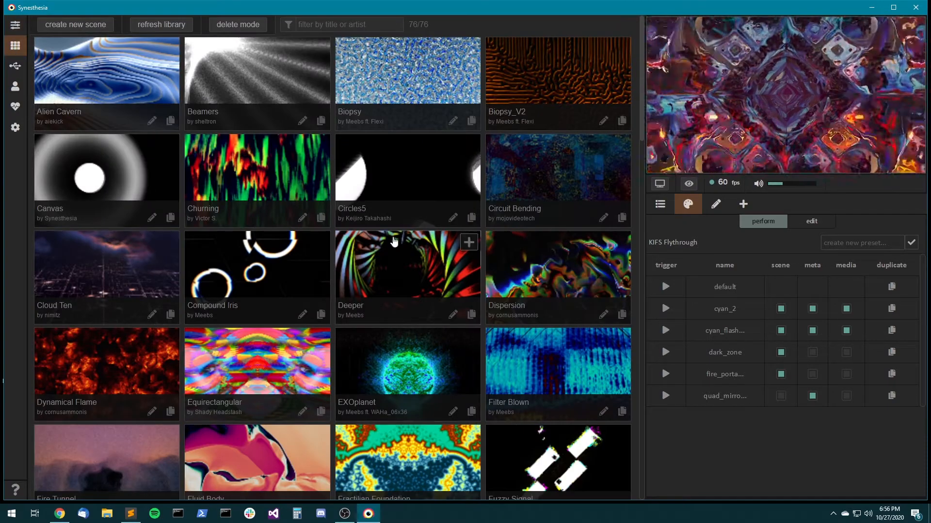
left_click(256, 167)
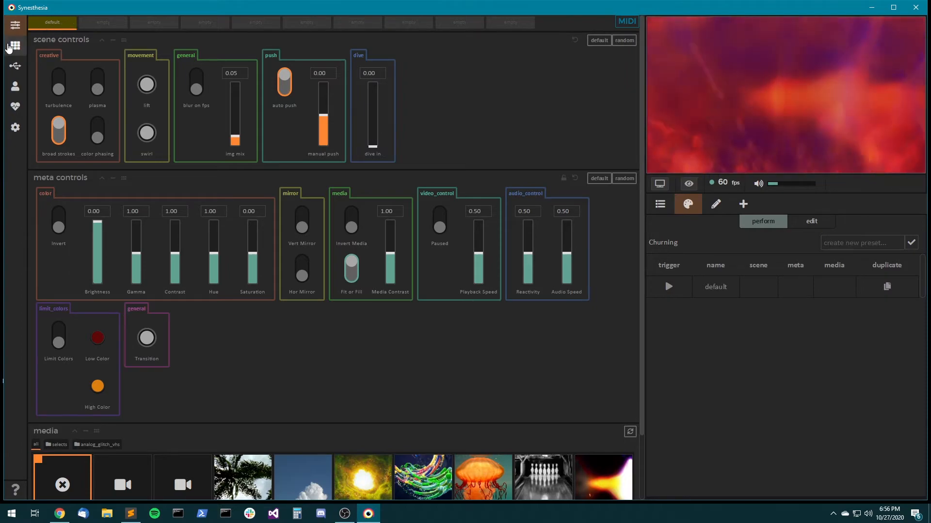
left_click(659, 204)
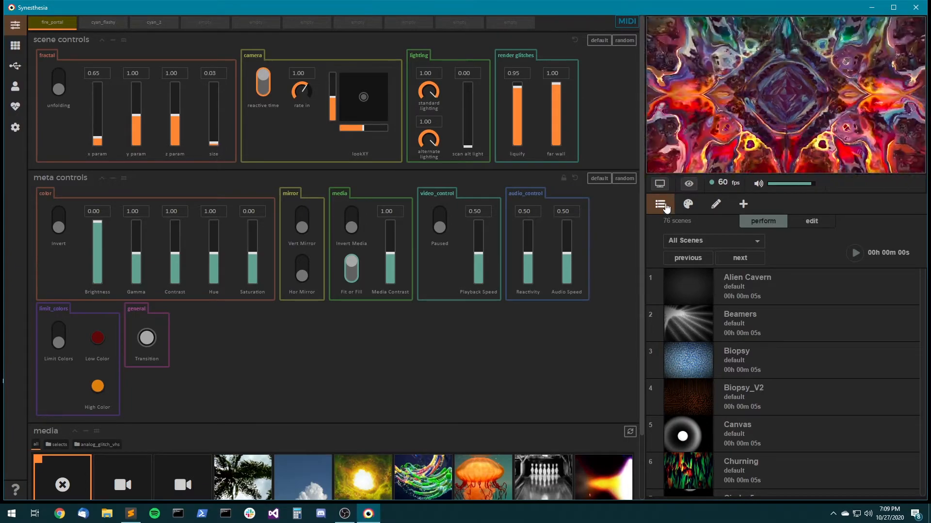
Create a new empty playlist named myPlaylist from the playlist edit view.
left_click(811, 221)
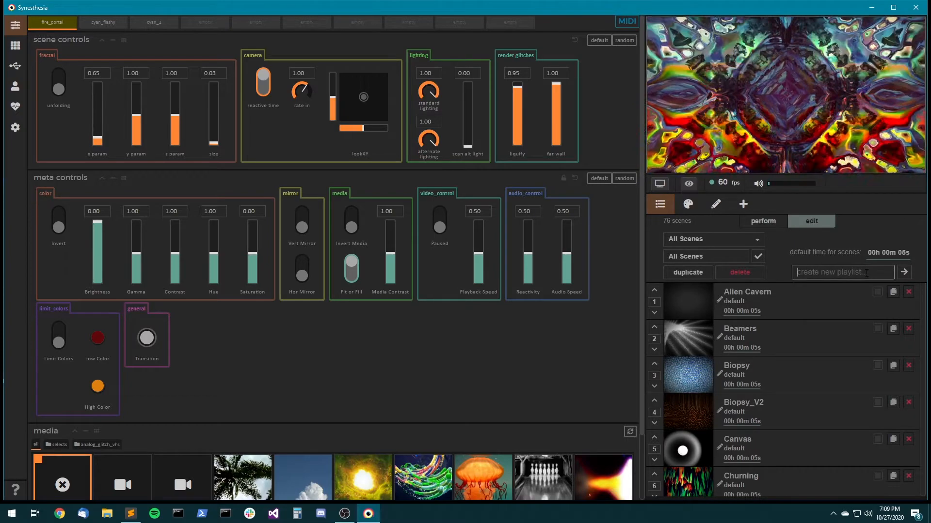
type("m")
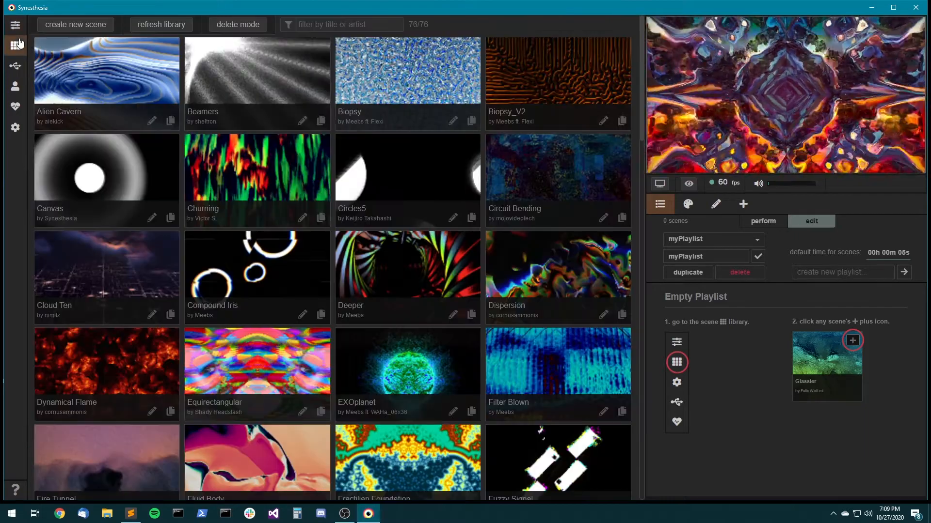
Add two KIFS Flythrough entries to myPlaylist, dark_zone and fire_portal, and return to perform.
scroll("down", 3)
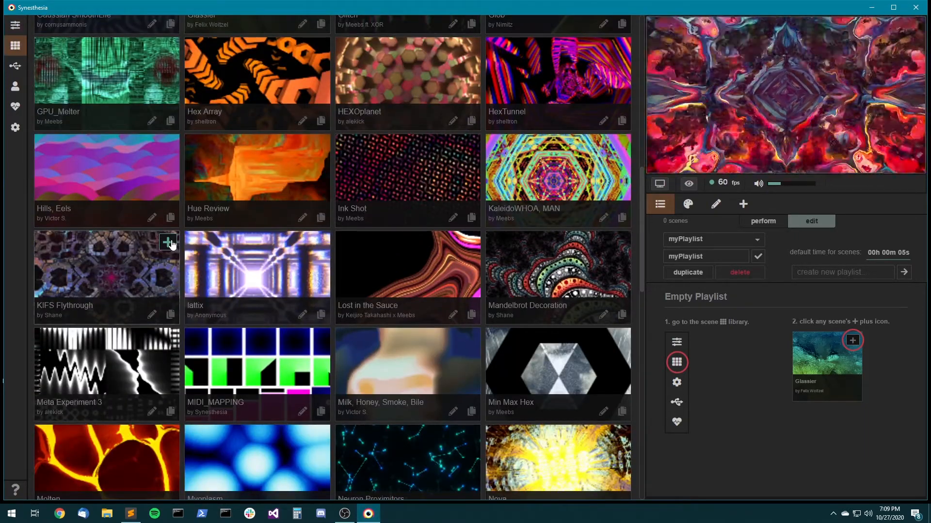
left_click(167, 242)
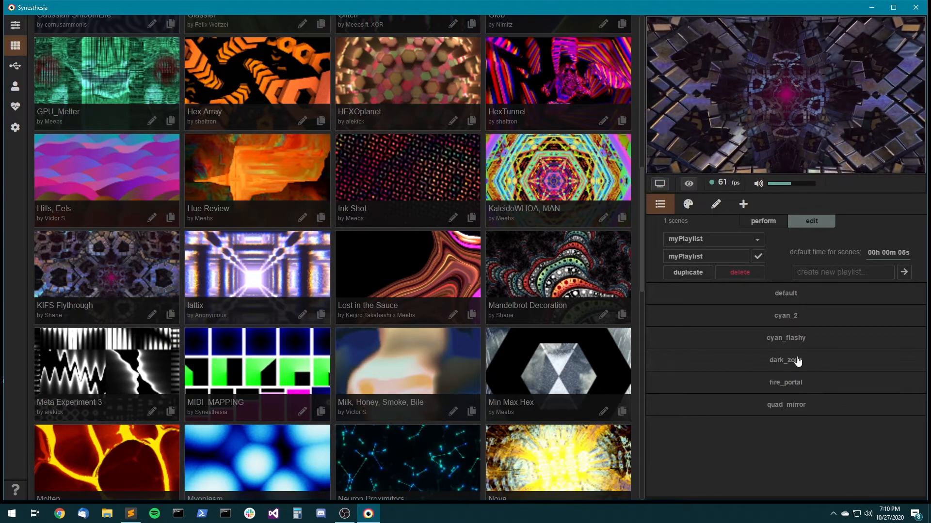
left_click(785, 360)
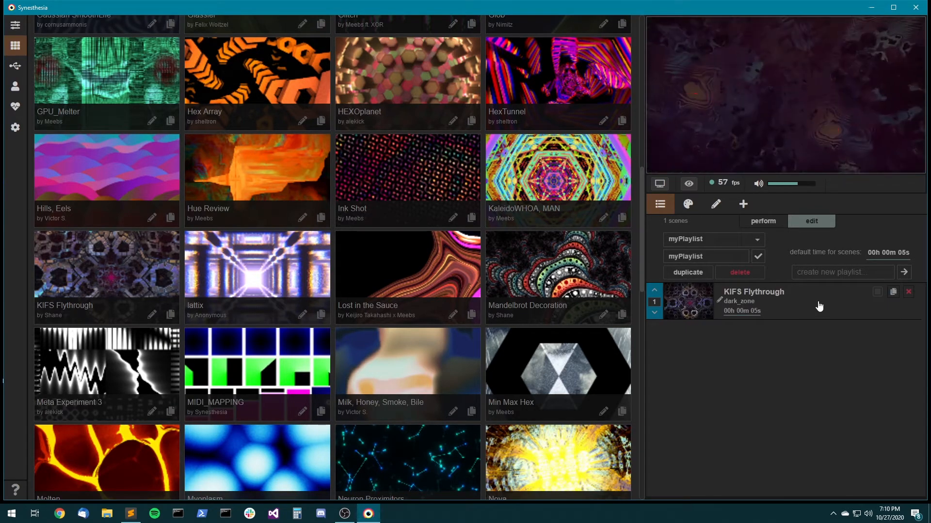
mouse_move(824, 305)
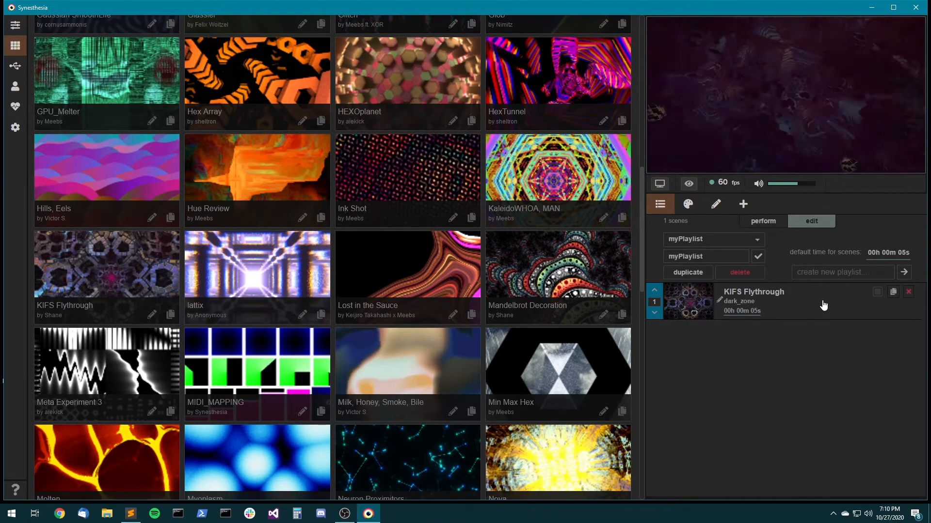
mouse_move(766, 307)
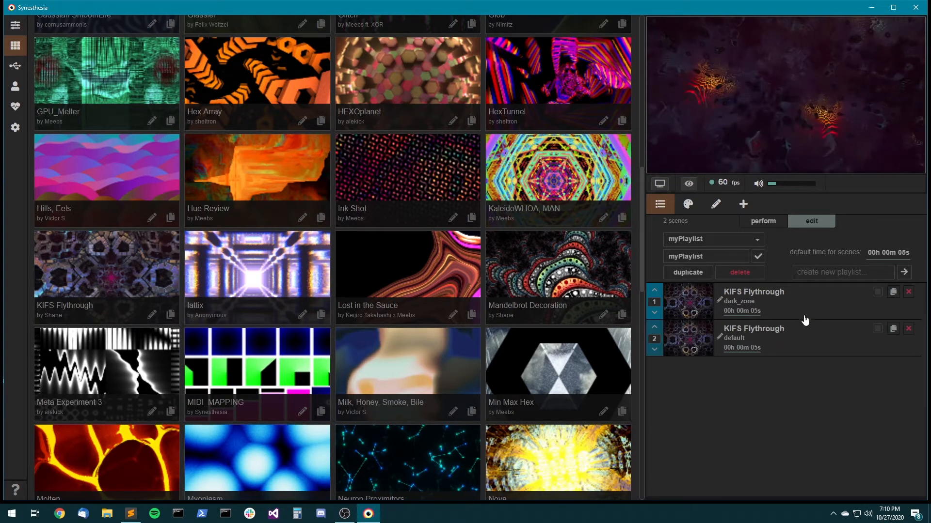
left_click(682, 338)
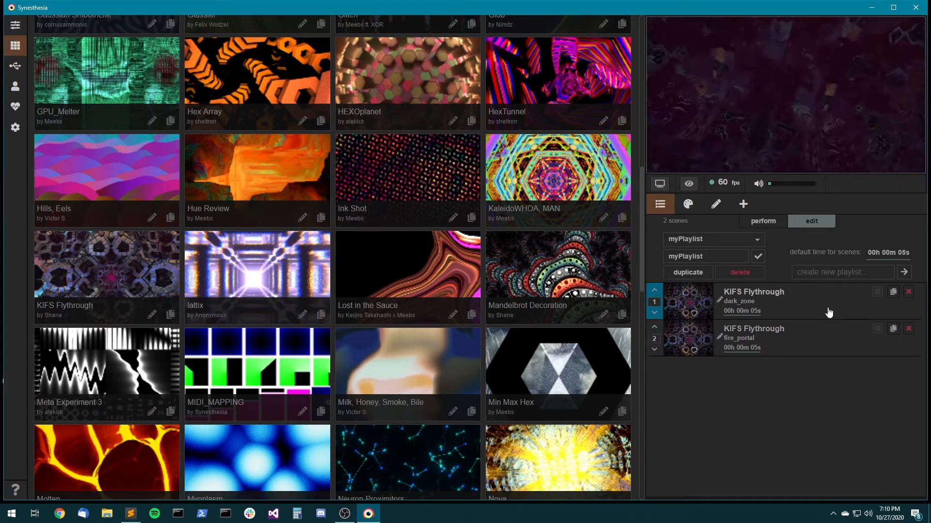
left_click(762, 221)
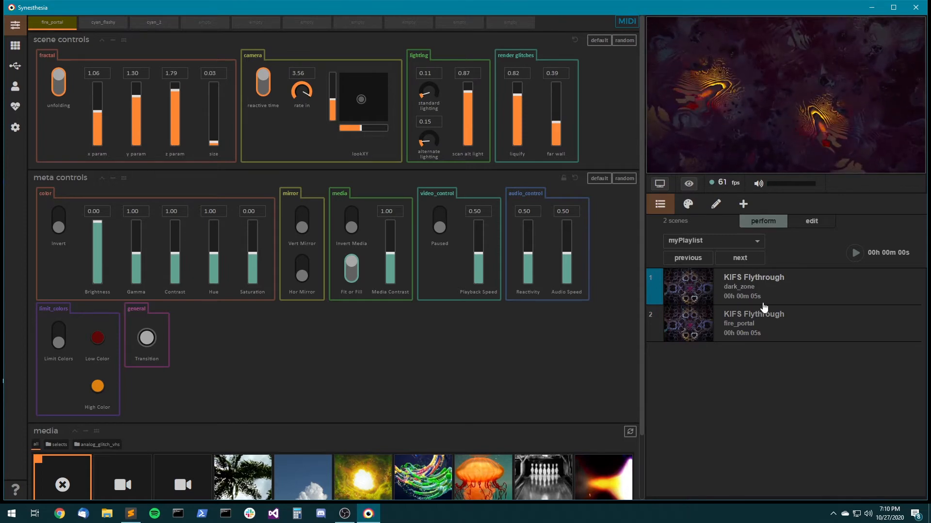
Play myPlaylist's second entry, KIFS Flythrough on fire_portal, and show the scene library.
left_click(754, 323)
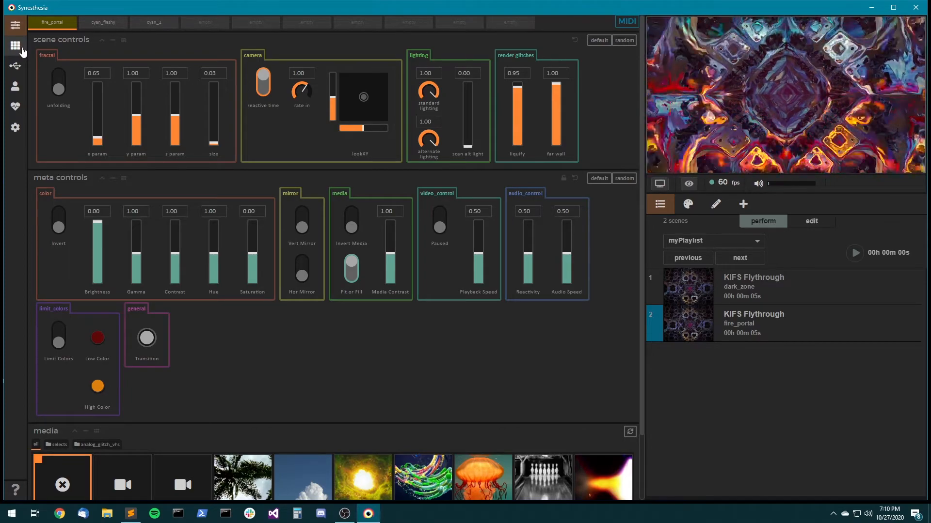
left_click(15, 45)
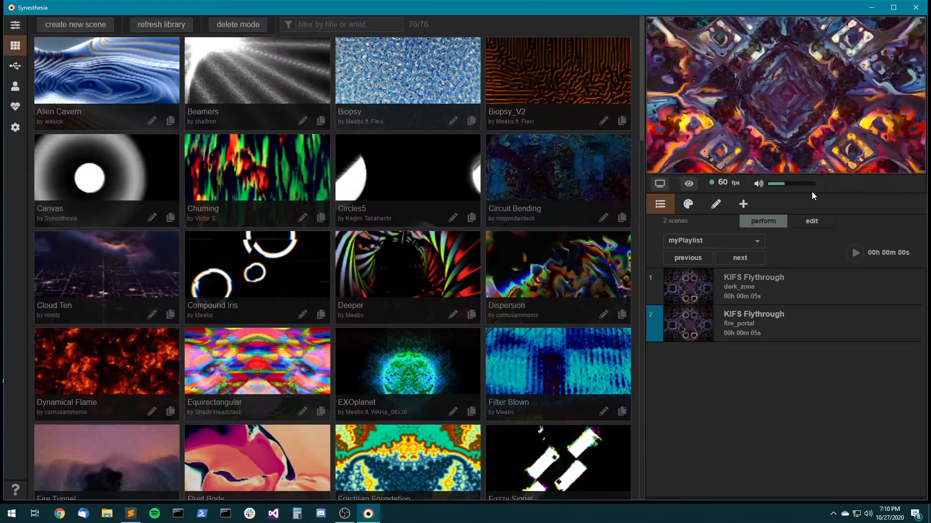
Toggle gold on dark_zone, add Churning, Equirectangular and Dynamical Flame, then return to perform.
left_click(810, 221)
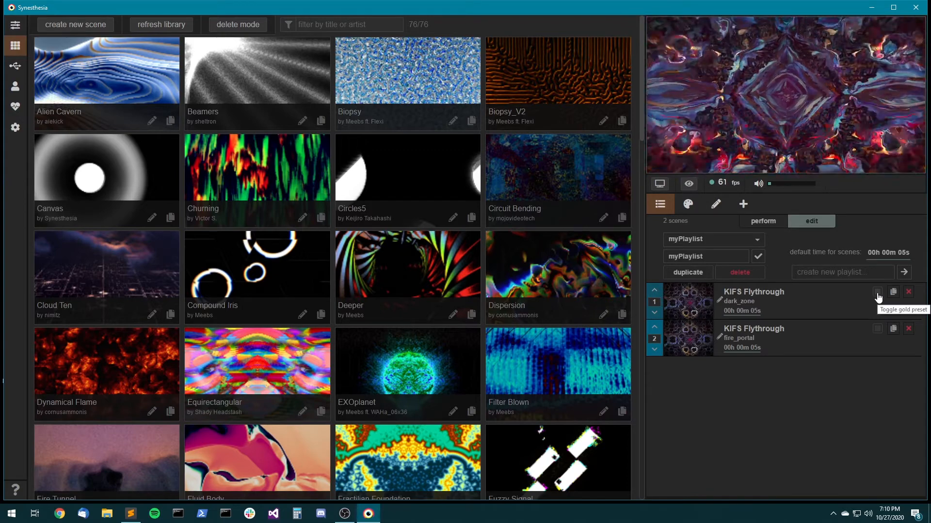
left_click(877, 295)
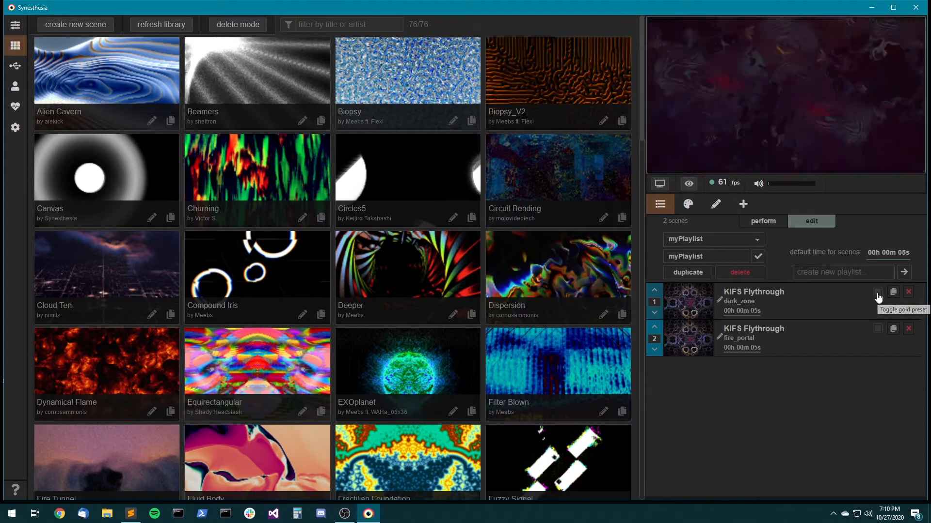
left_click(878, 291)
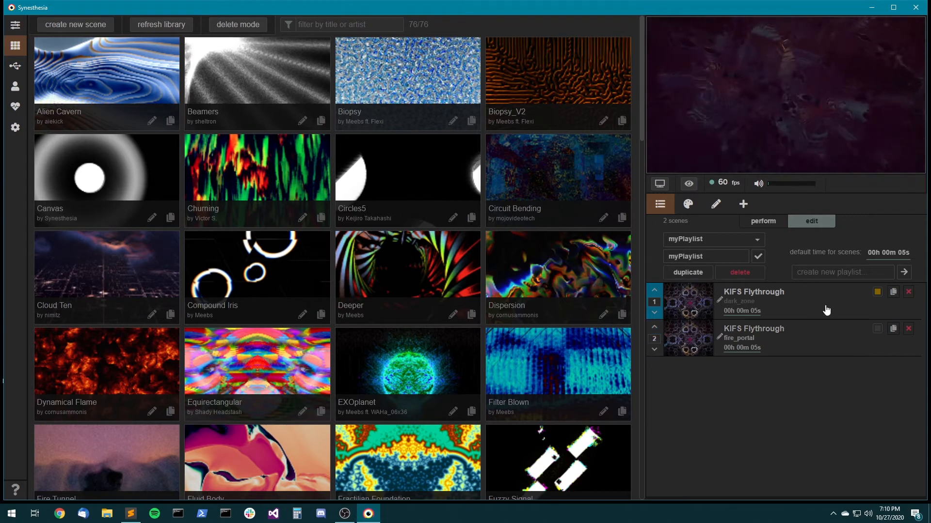
mouse_move(121, 175)
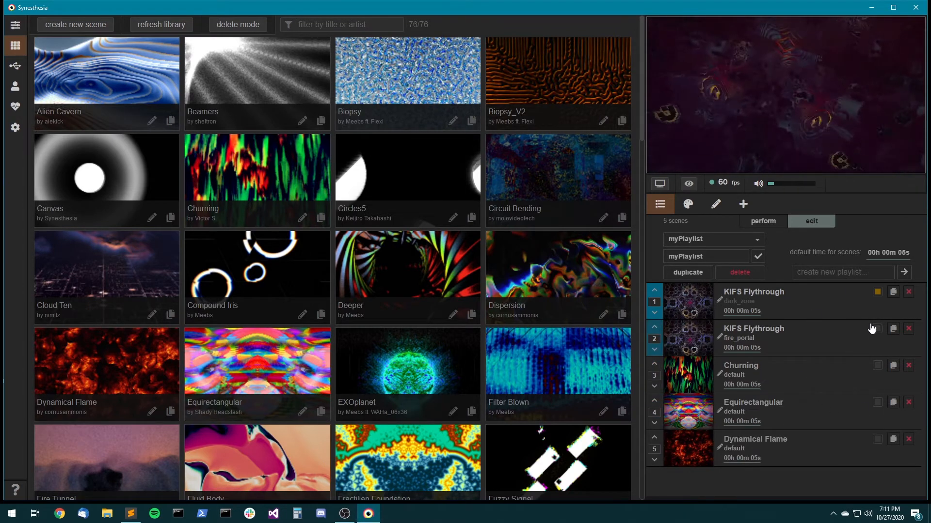
mouse_move(743, 382)
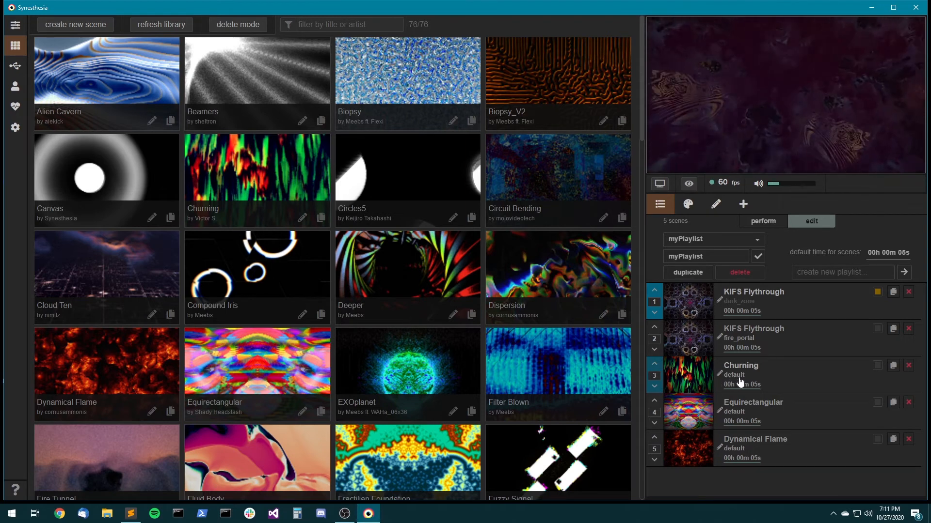
mouse_move(809, 392)
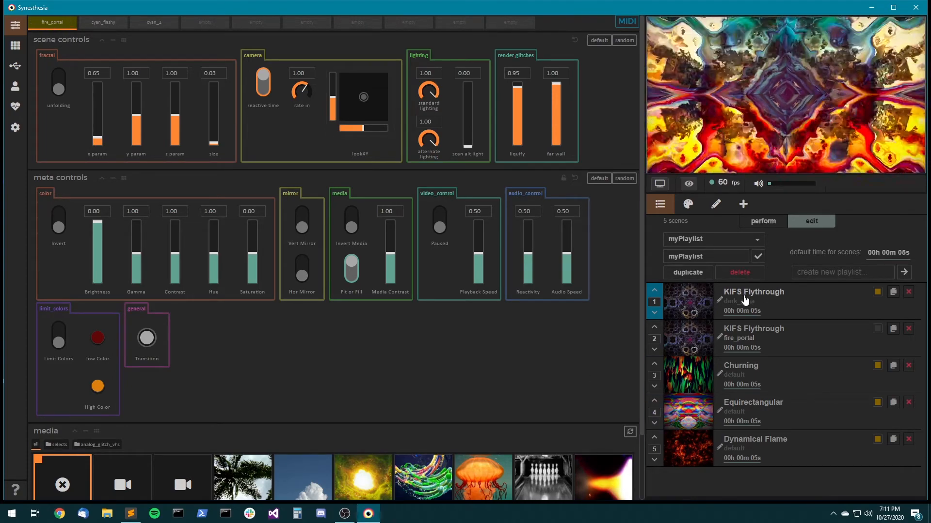
left_click(688, 203)
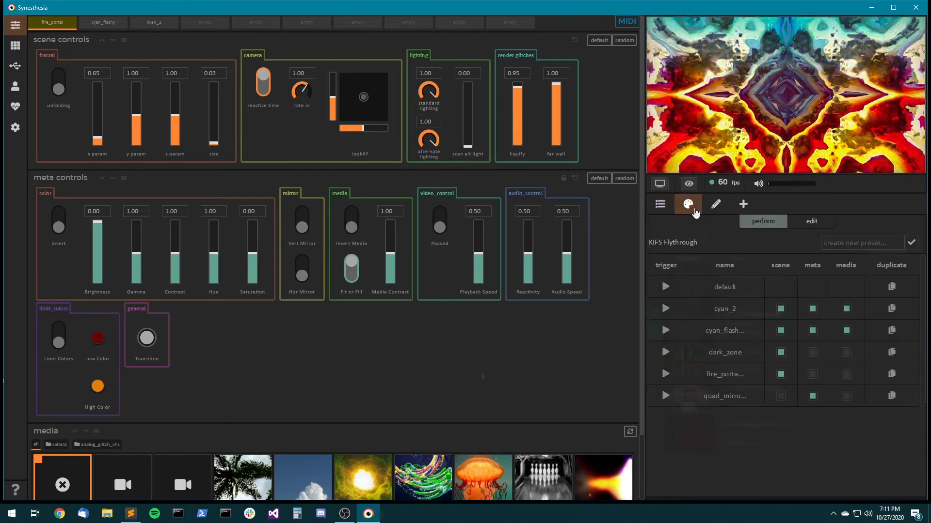
left_click(660, 204)
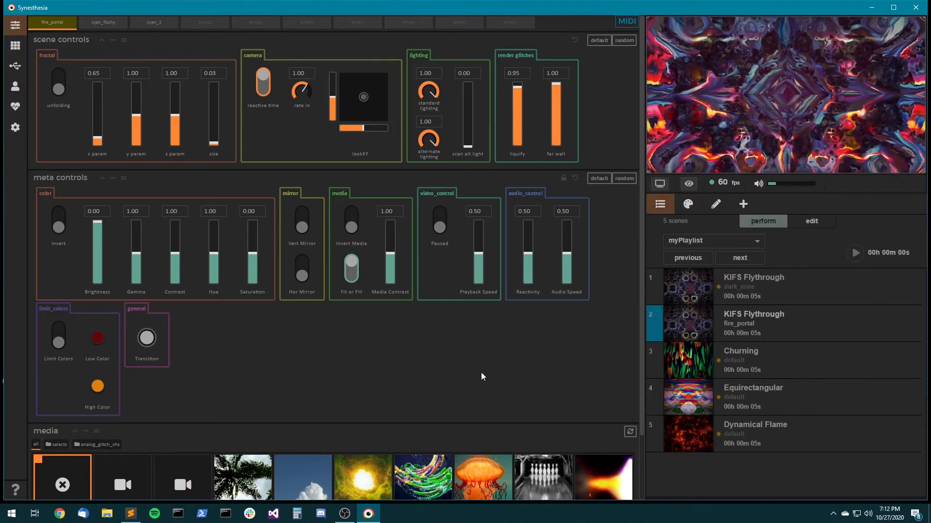